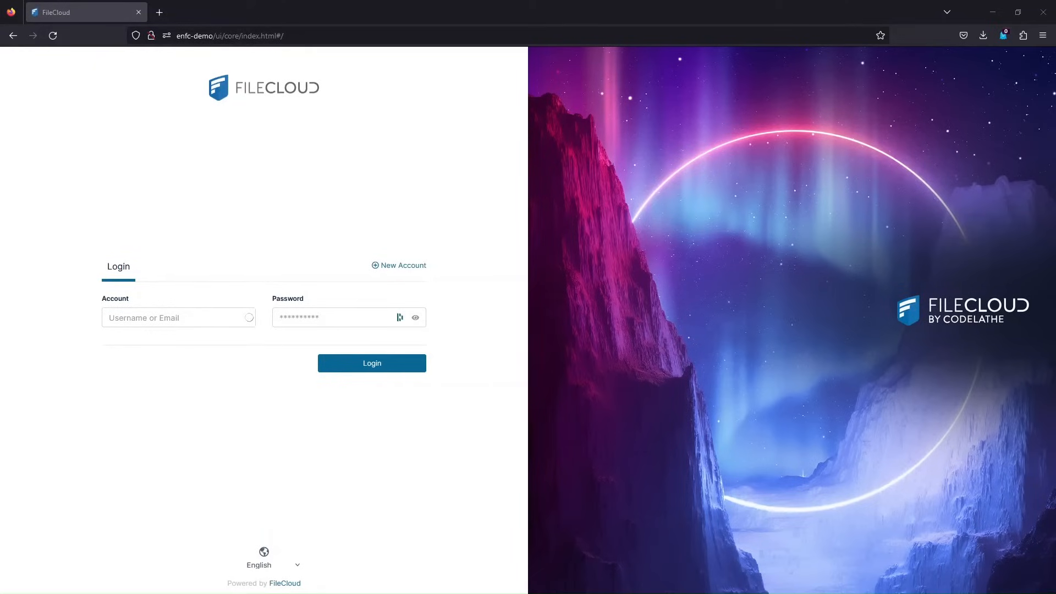
mouse_move(370, 127)
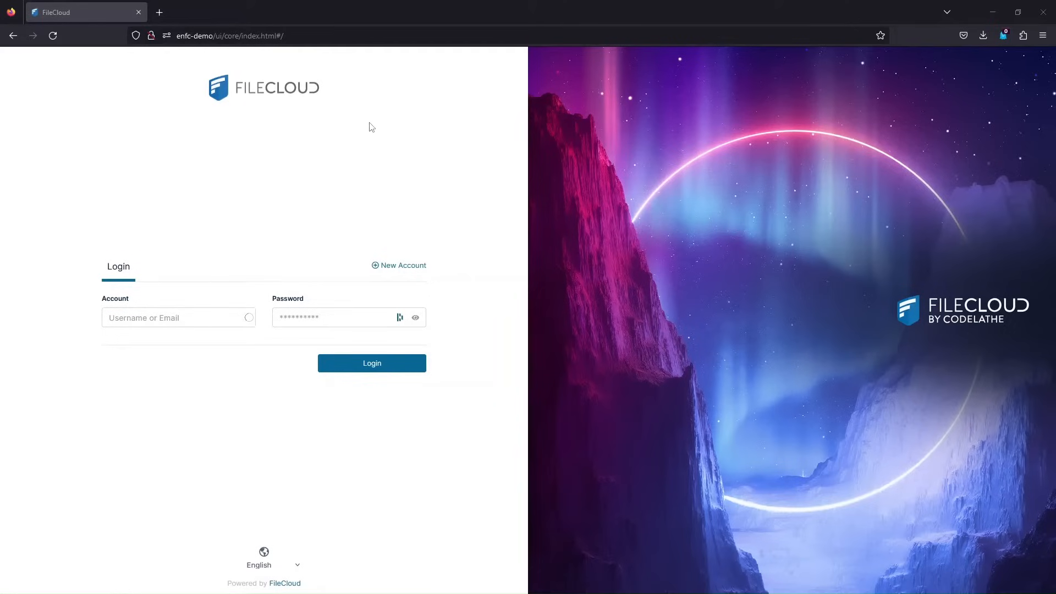
mouse_move(224, 112)
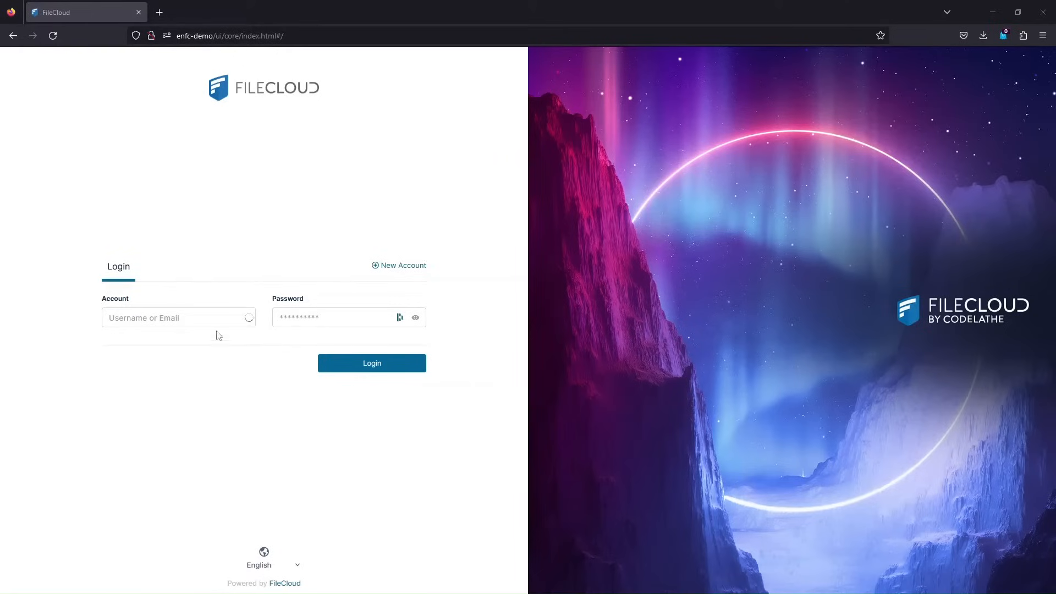
- Autofill the FileCloud sign-in form with a saved account's username and password
click(178, 317)
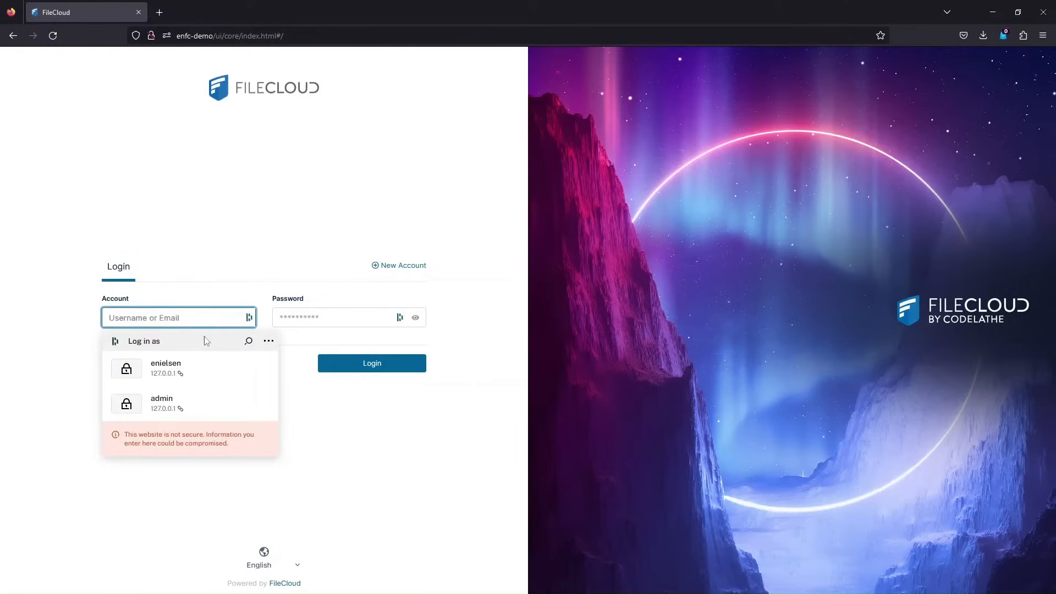
click(165, 367)
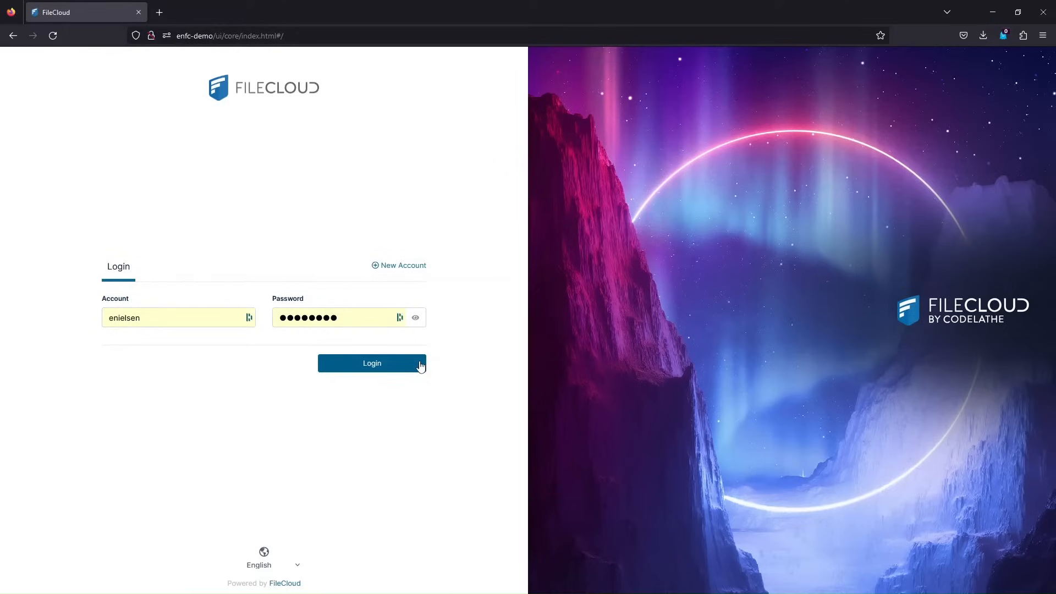
- Sign in and open the actions list for FileCloud demo.pptx under Recent Documents
click(371, 363)
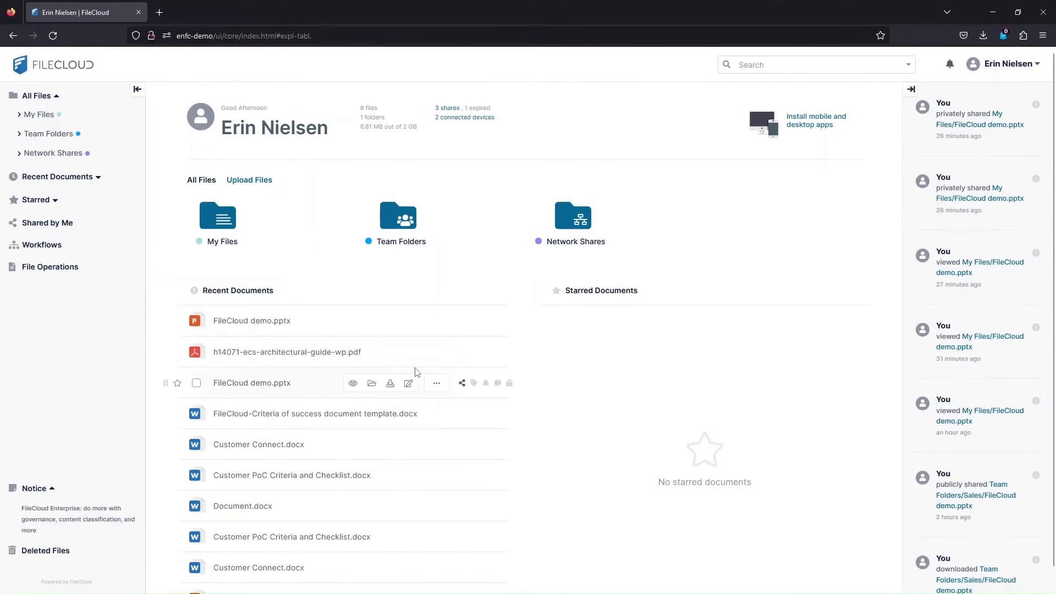
mouse_move(520, 155)
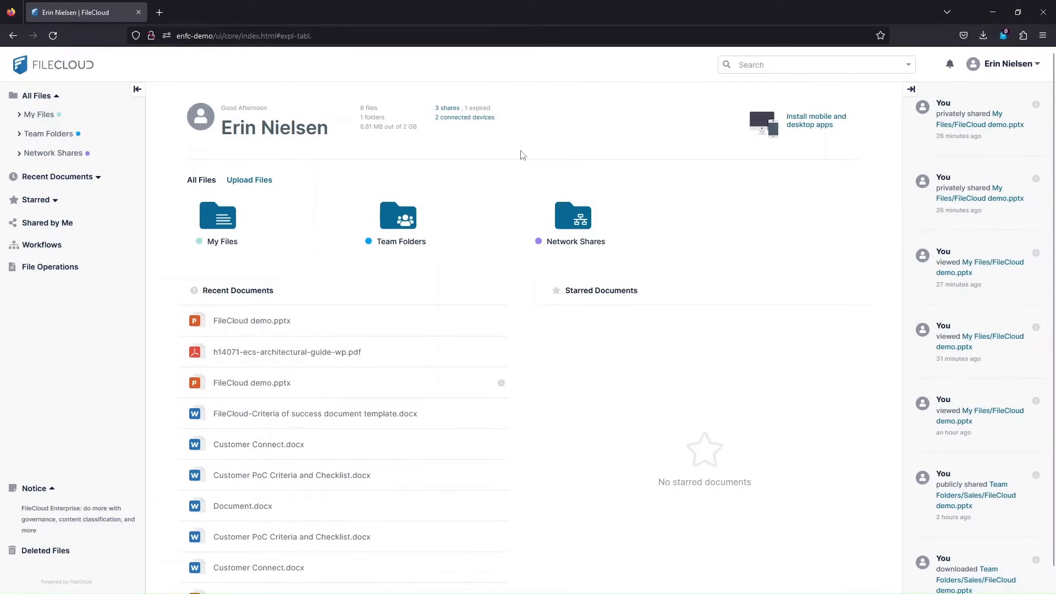
mouse_move(330, 71)
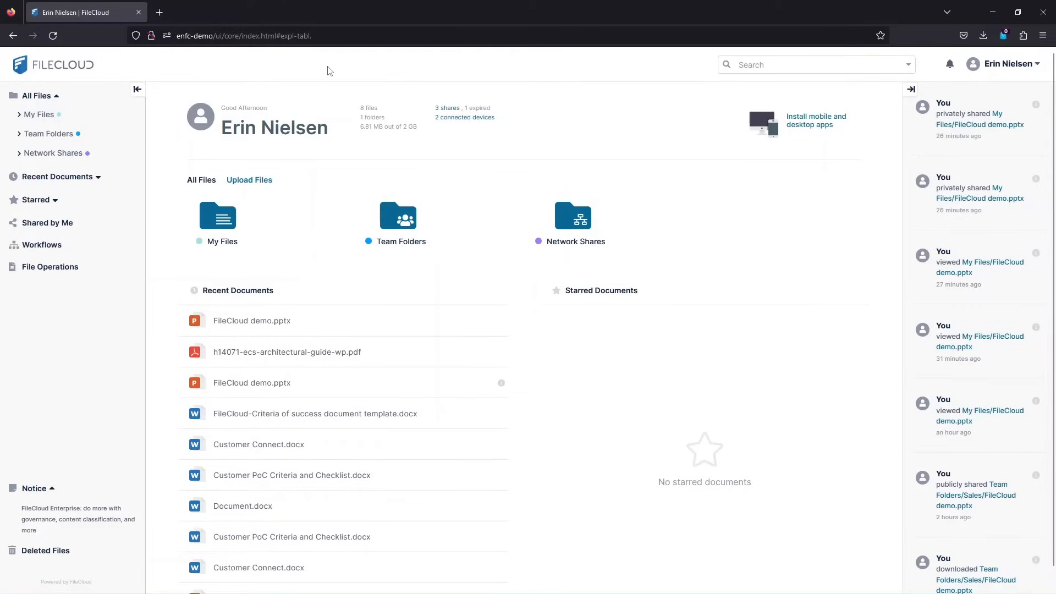
mouse_move(481, 170)
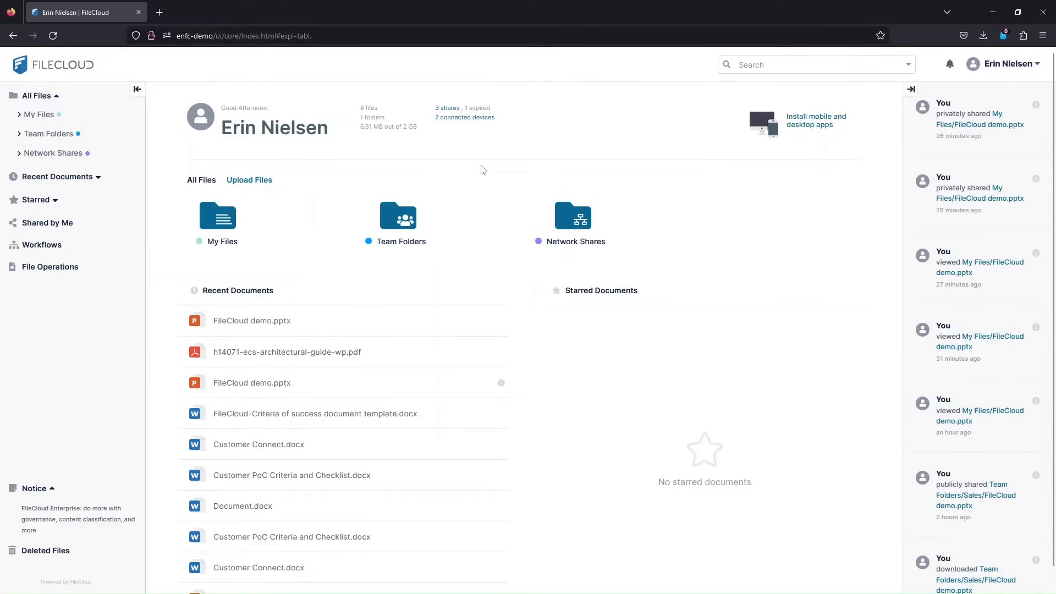
mouse_move(423, 133)
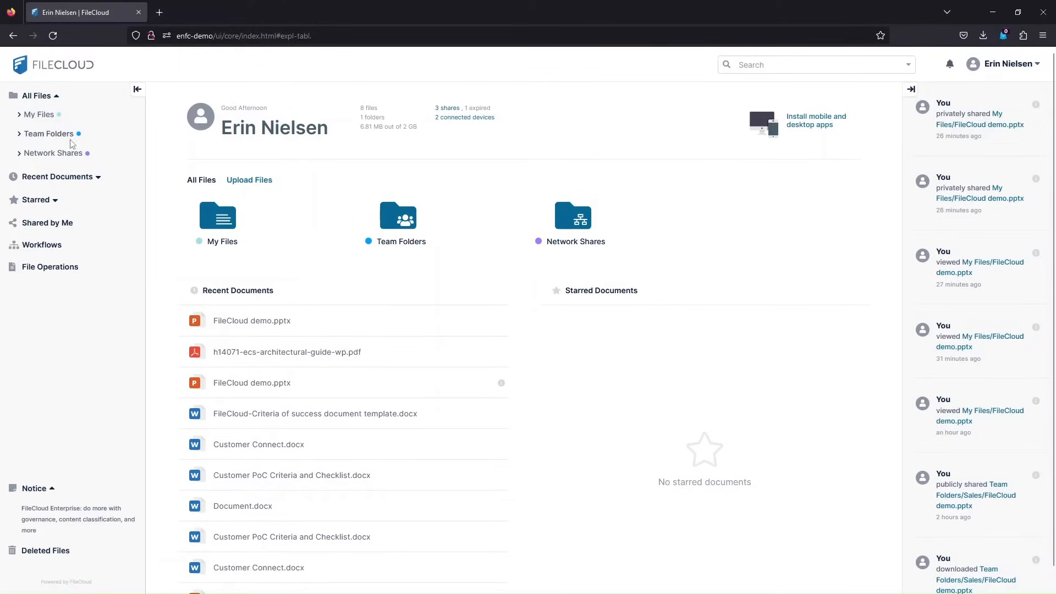
mouse_move(169, 151)
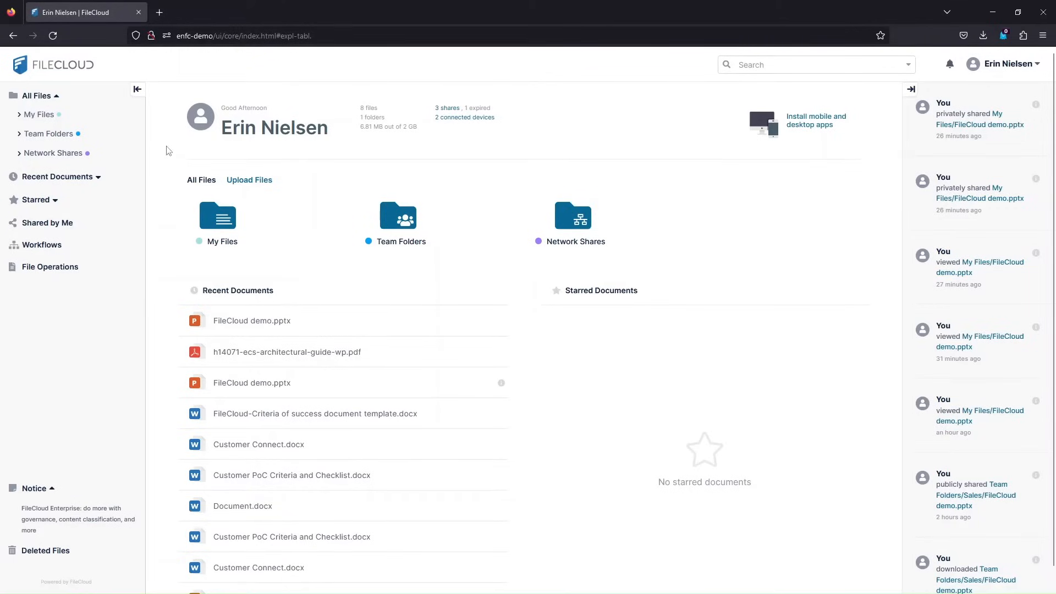
mouse_move(989, 133)
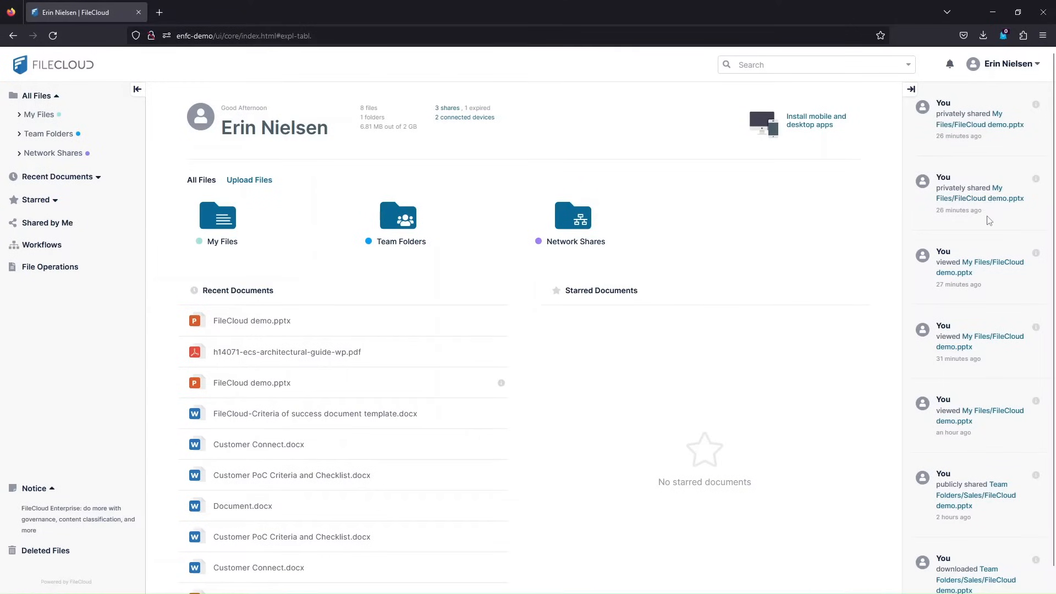
mouse_move(996, 331)
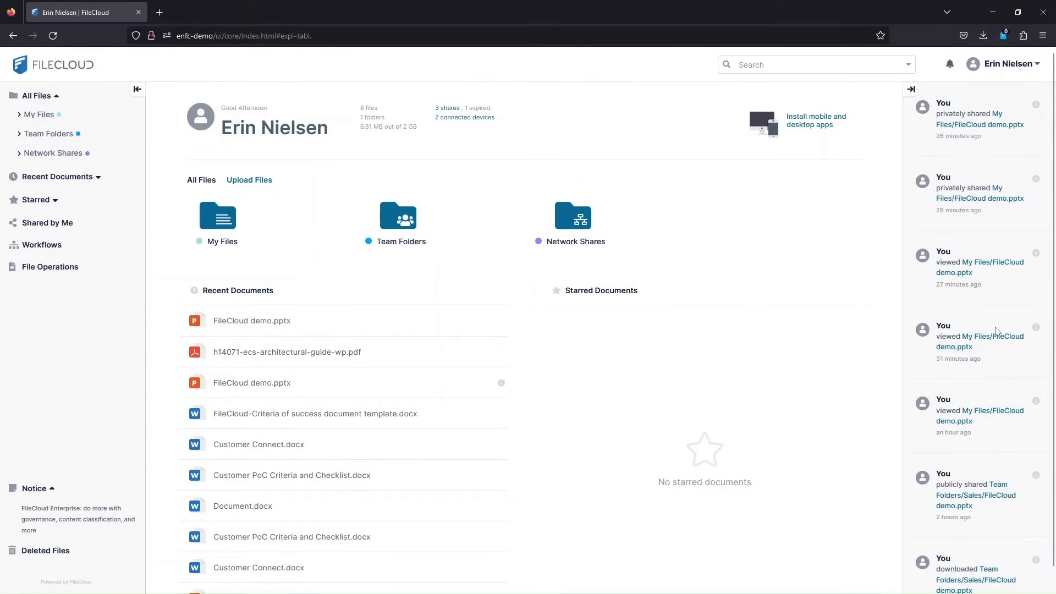
mouse_move(996, 359)
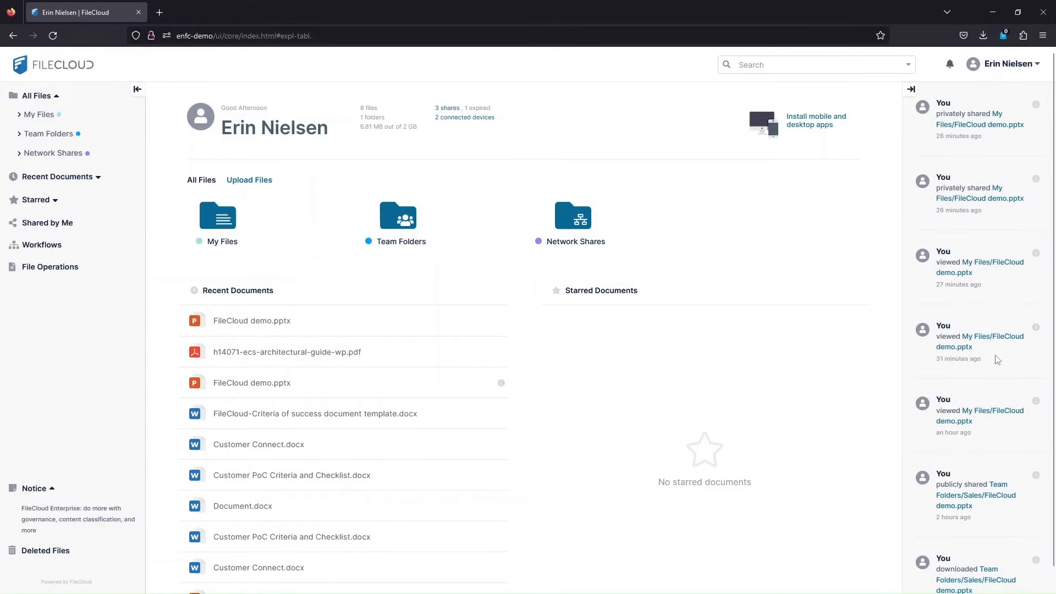
mouse_move(847, 318)
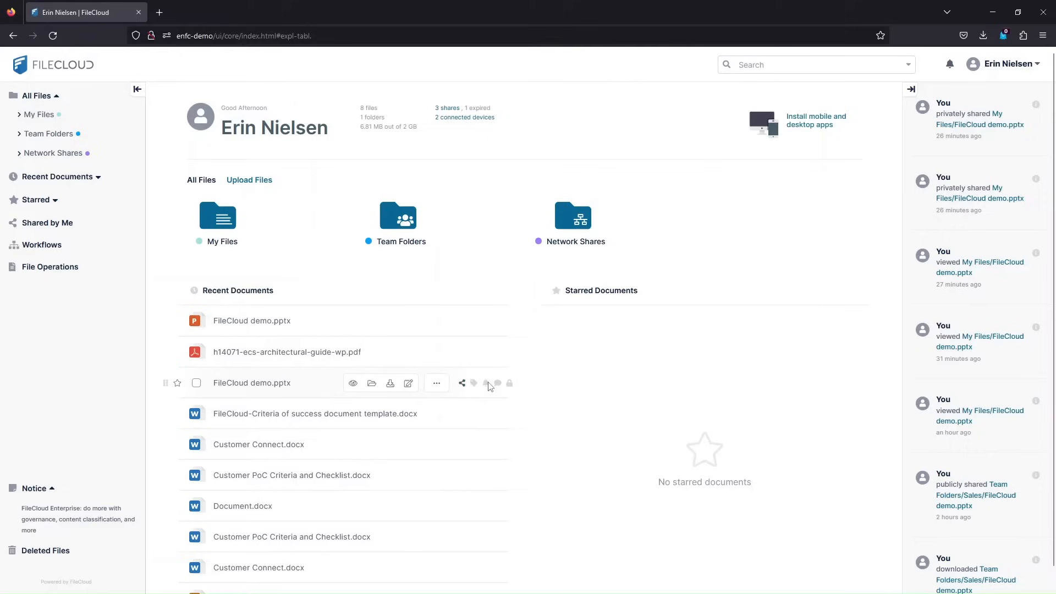
click(435, 382)
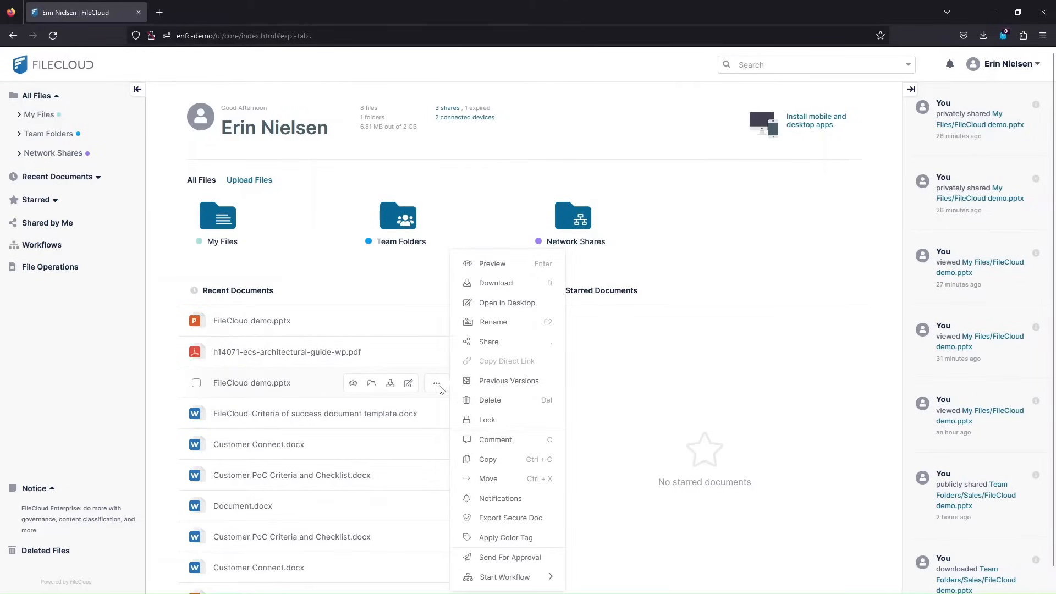
mouse_move(93, 108)
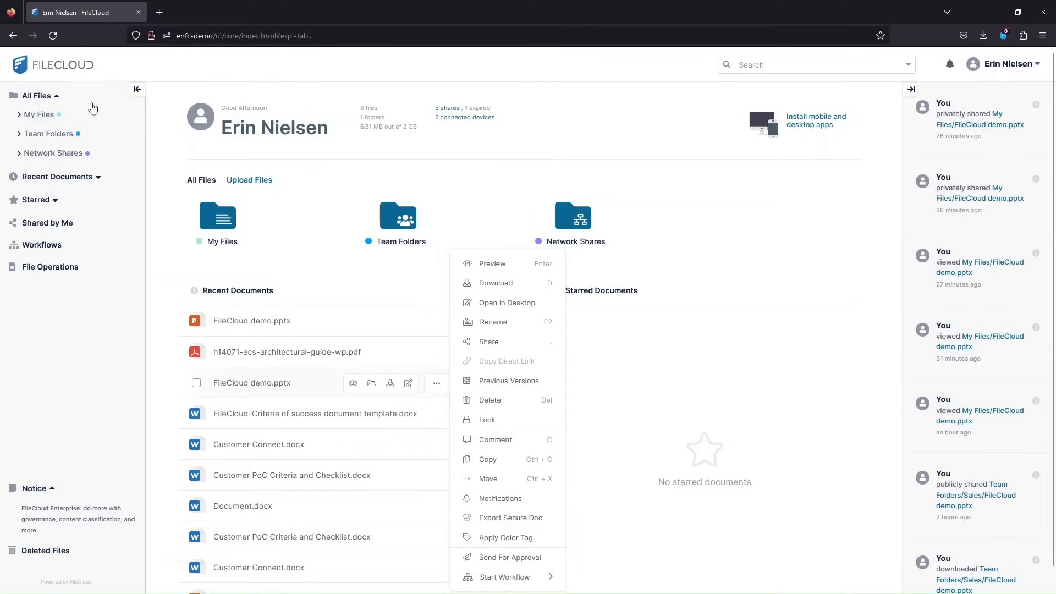
mouse_move(47, 118)
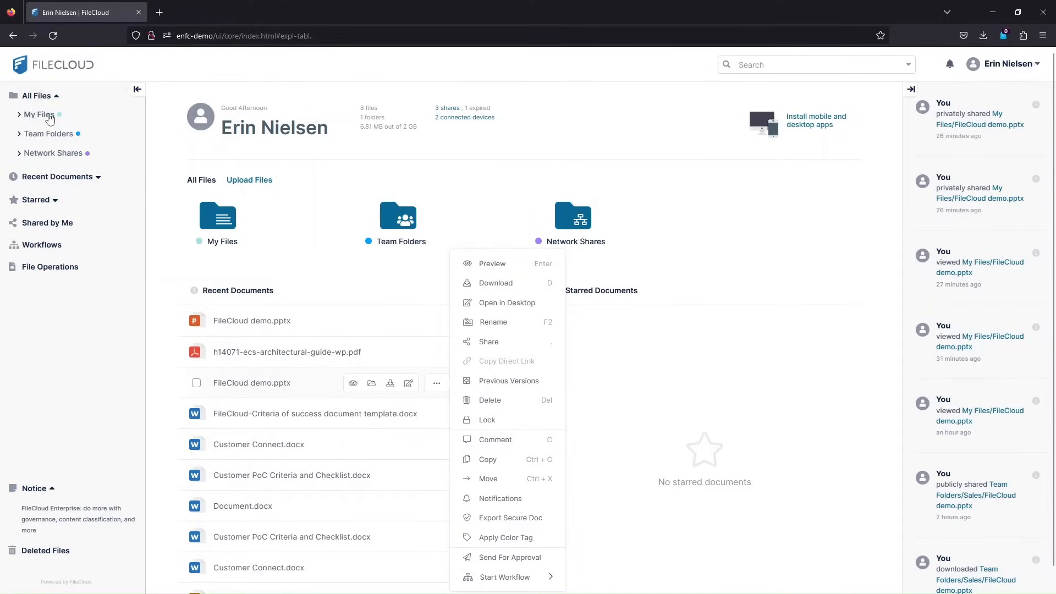
- Browse from My Files through Team Folders into the Sales folder
click(38, 114)
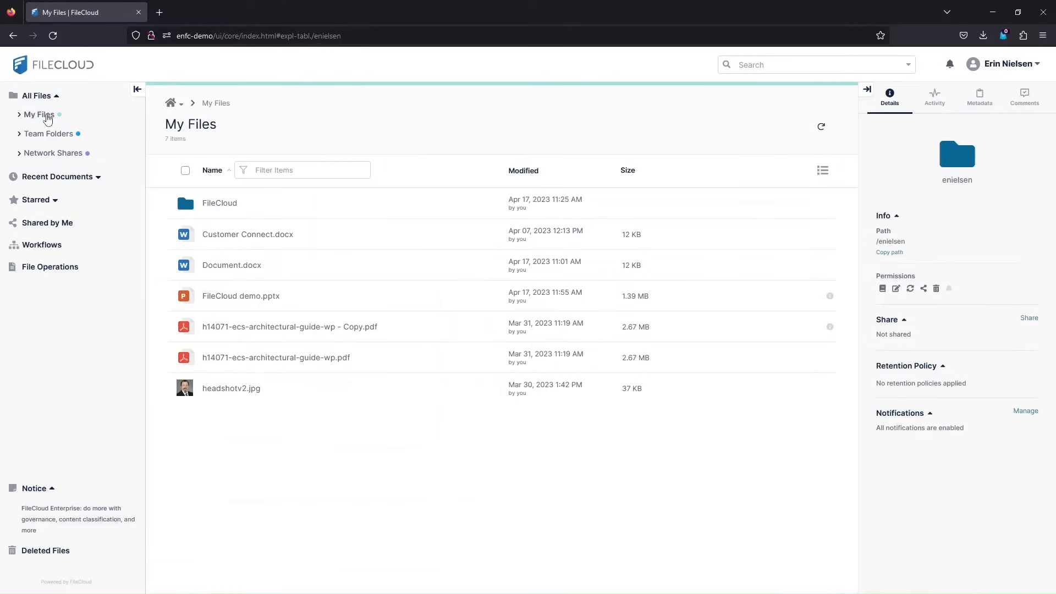
mouse_move(441, 230)
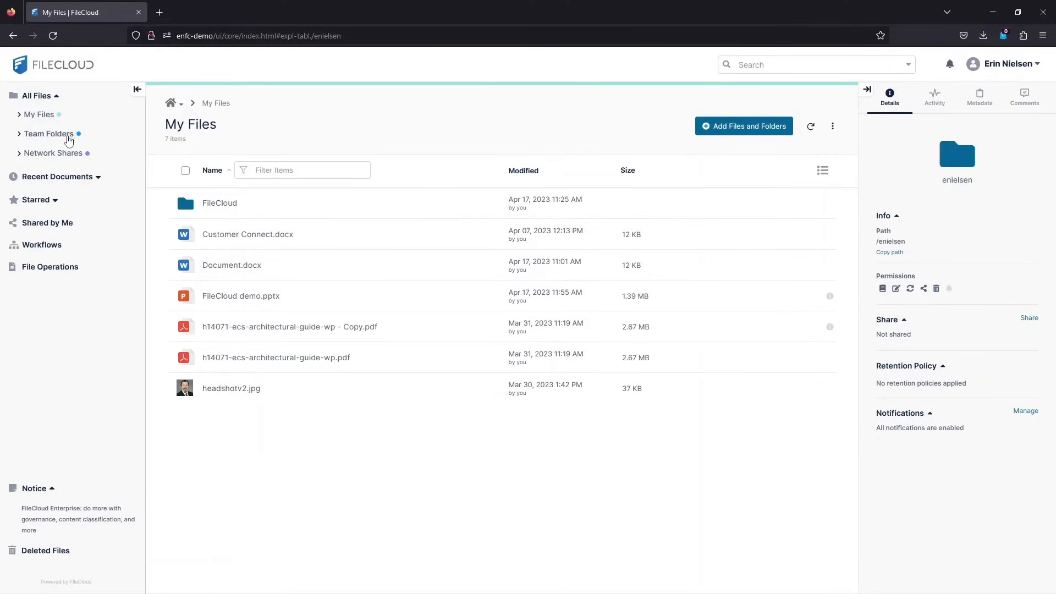
click(49, 133)
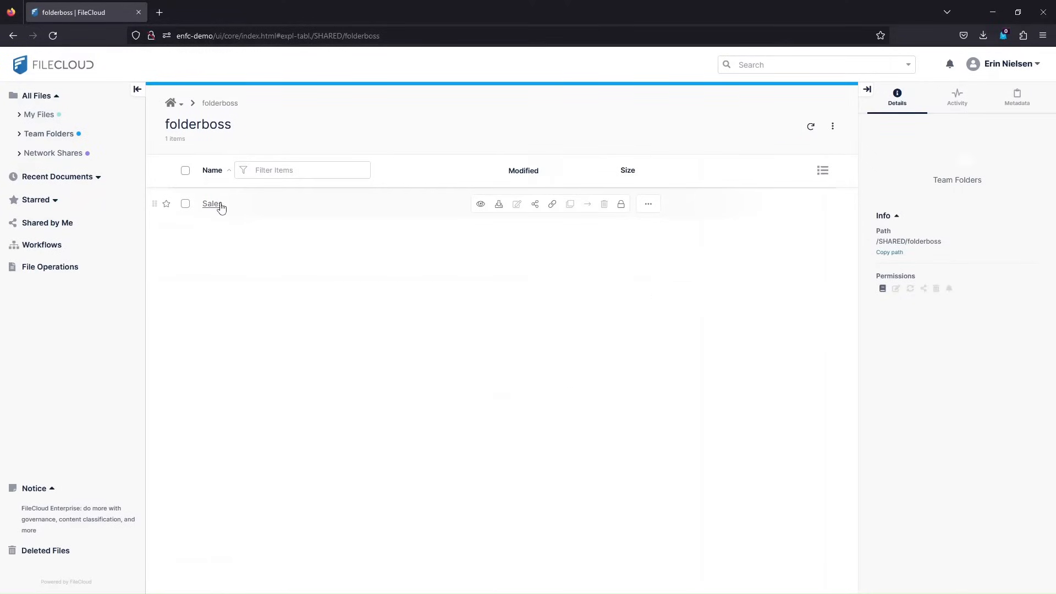
click(212, 204)
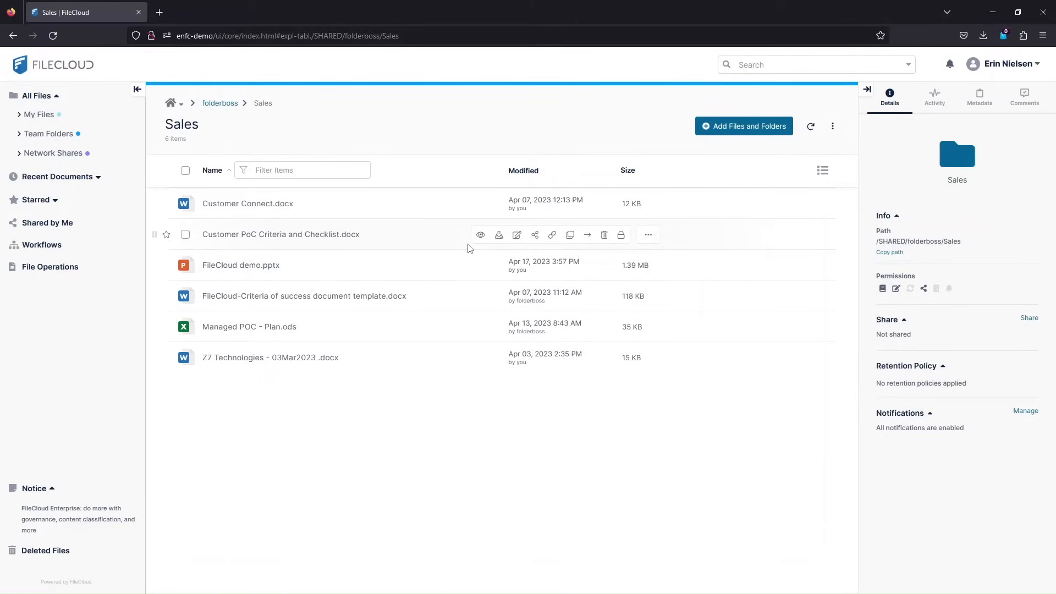
mouse_move(382, 297)
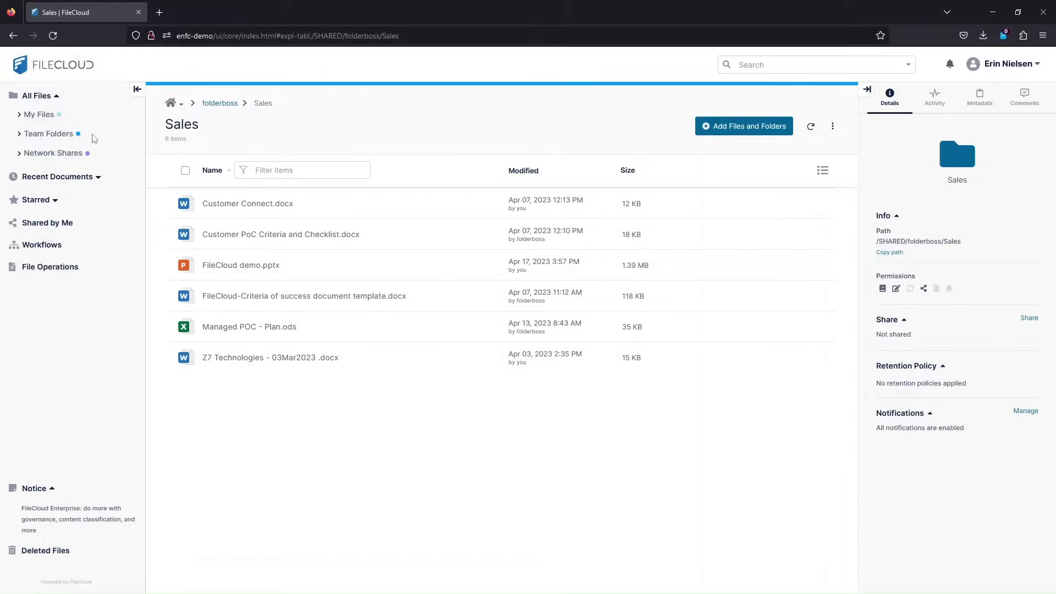
mouse_move(74, 155)
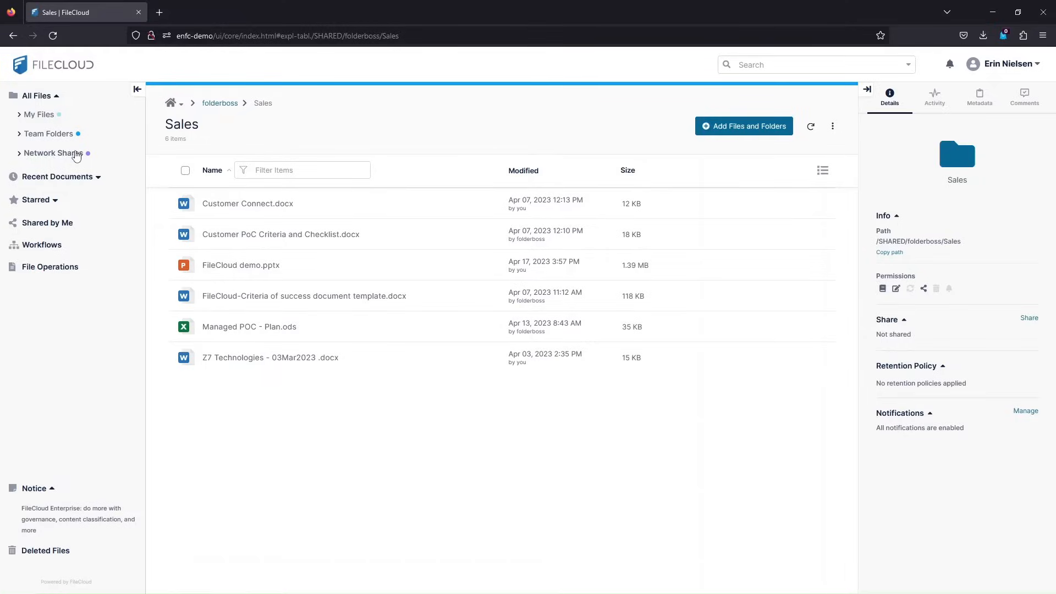
- Browse Network Shares and open the Shared Documents folder
click(53, 153)
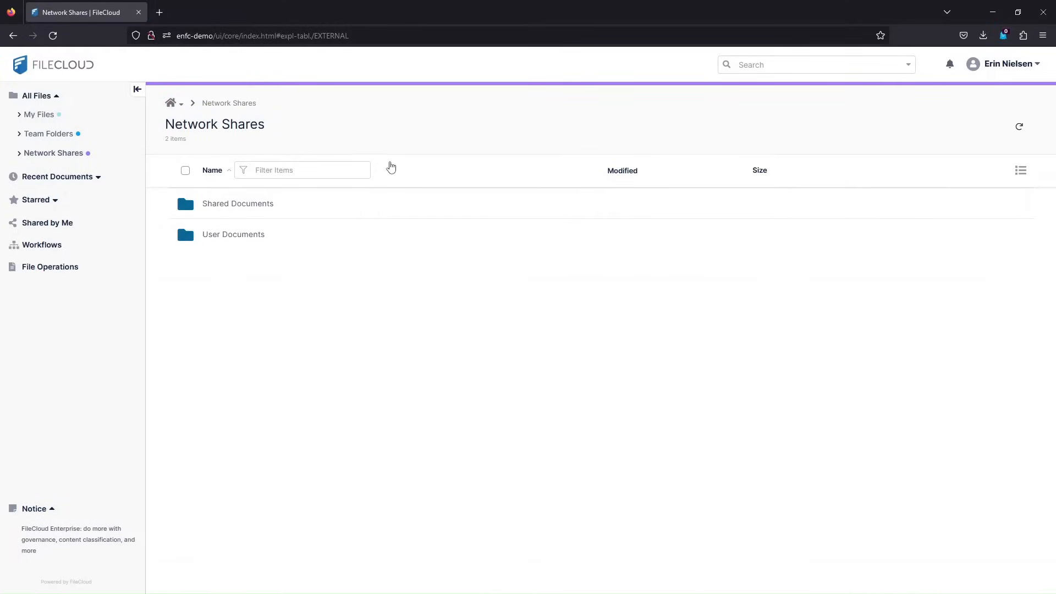
mouse_move(301, 234)
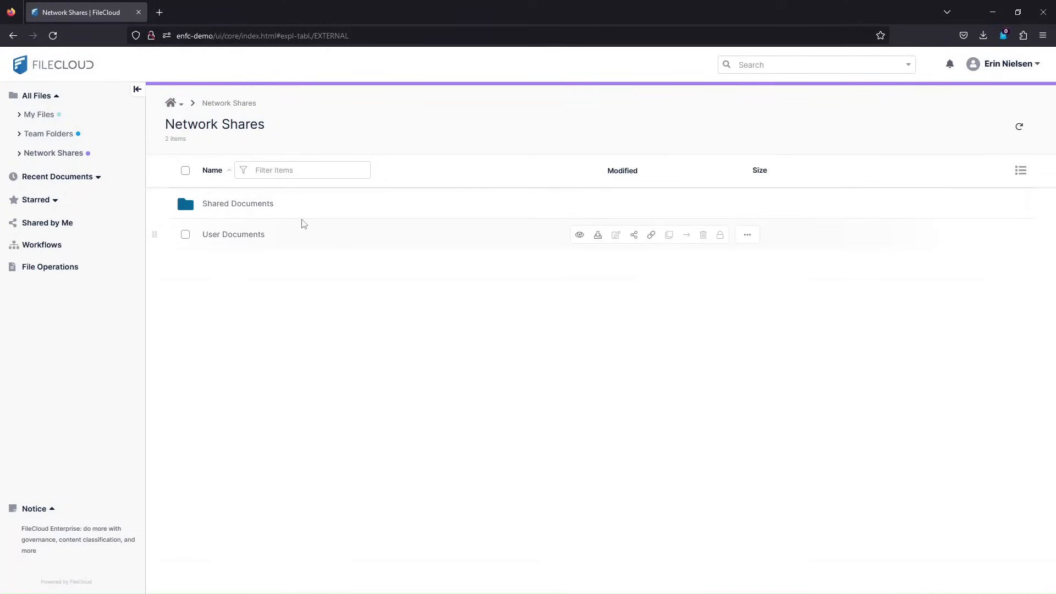
mouse_move(233, 234)
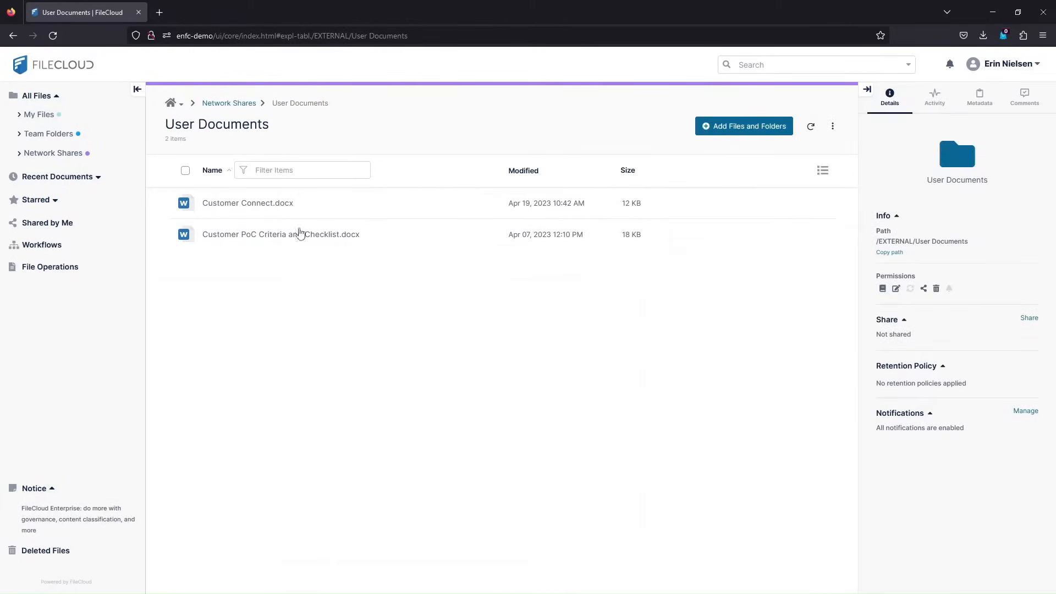
click(228, 102)
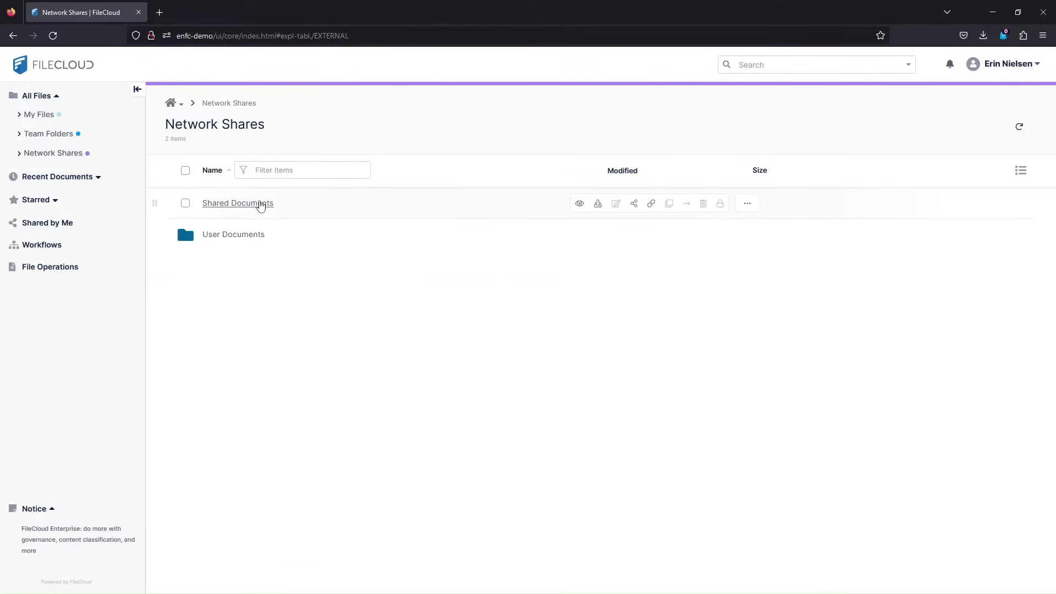
click(237, 203)
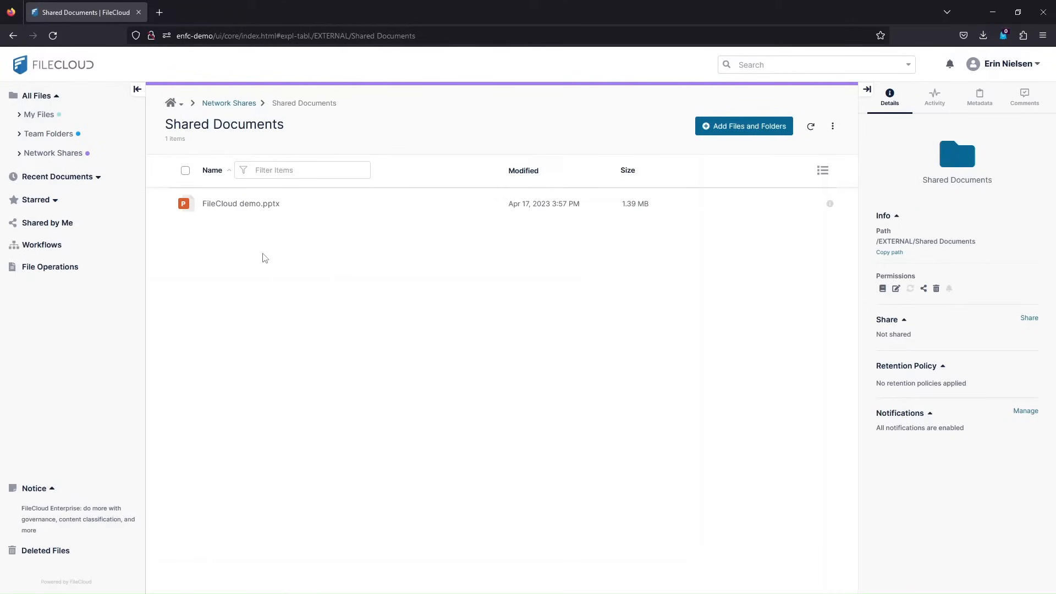
mouse_move(60, 118)
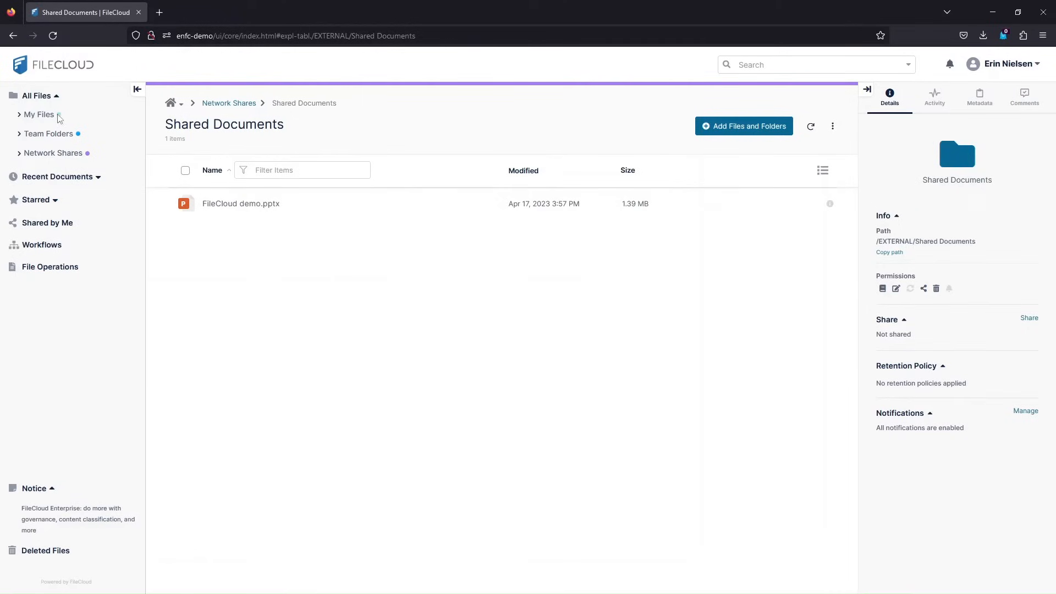
- Preview FileCloud demo.pptx and Document.docx in My Files, then select the presentation
click(38, 114)
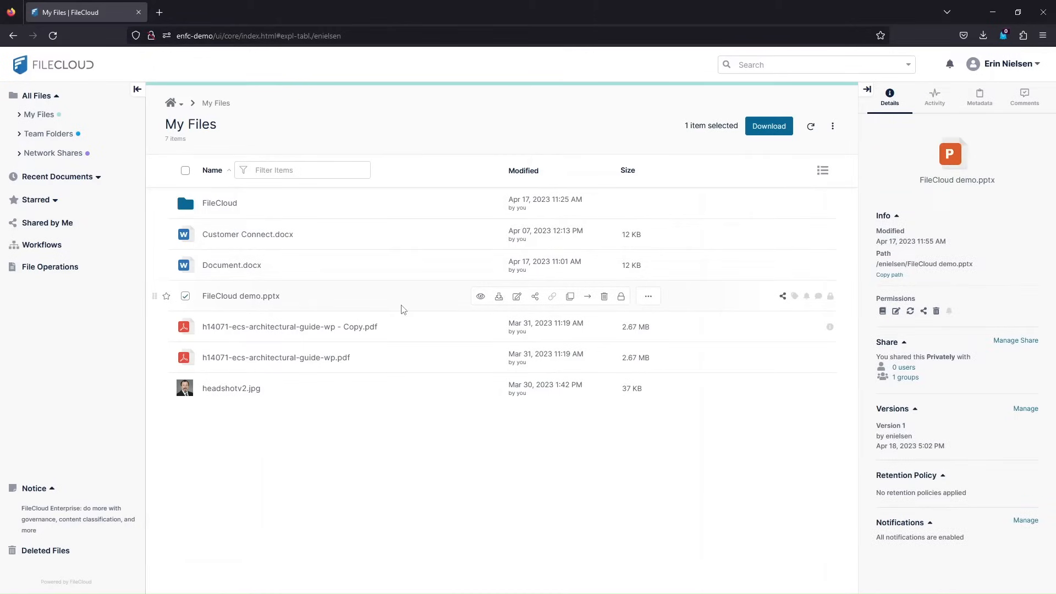
mouse_move(479, 297)
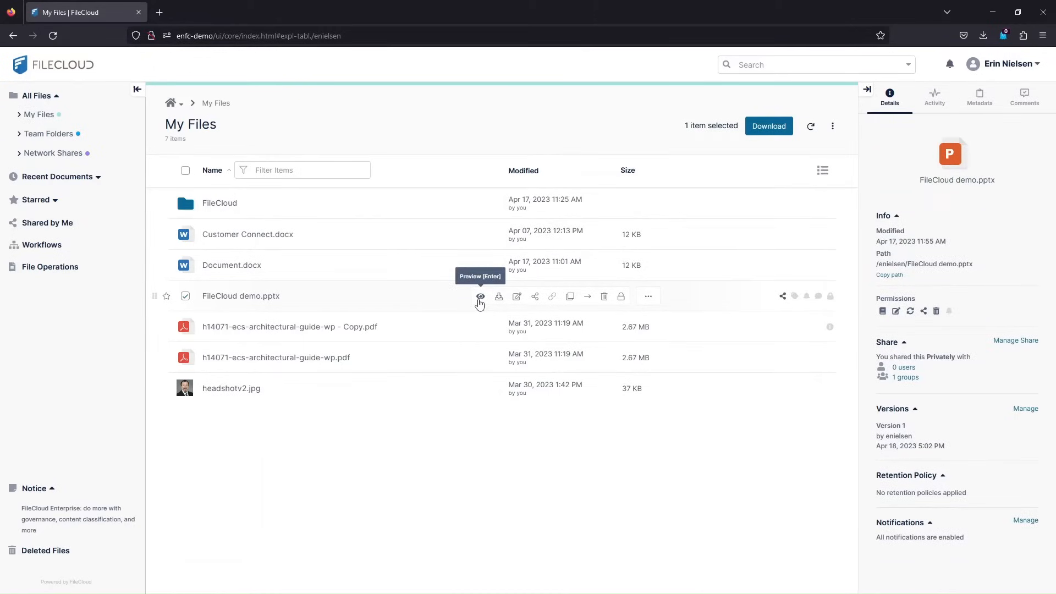
click(480, 297)
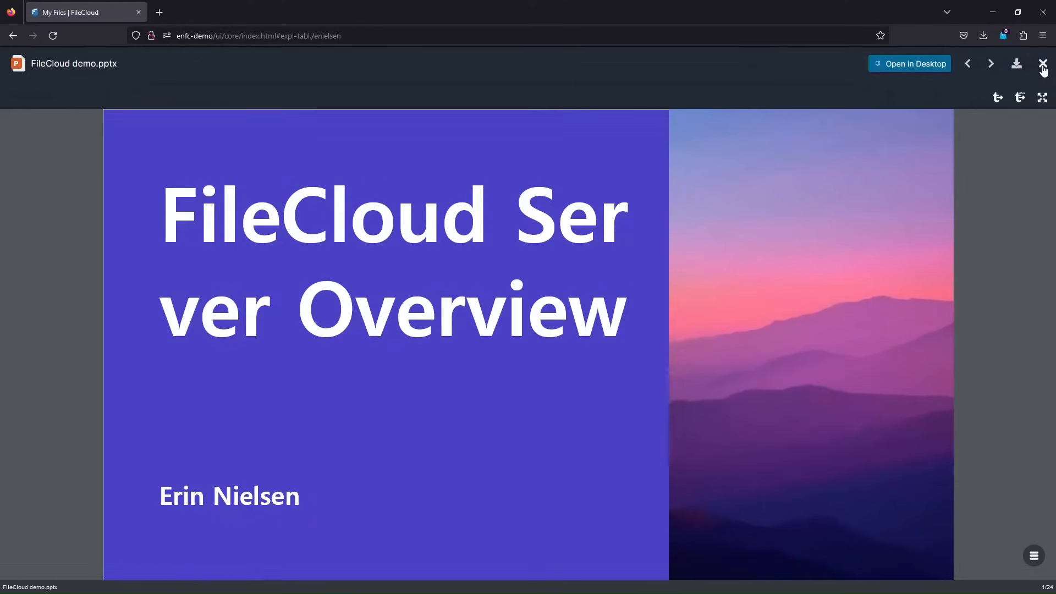
click(1042, 64)
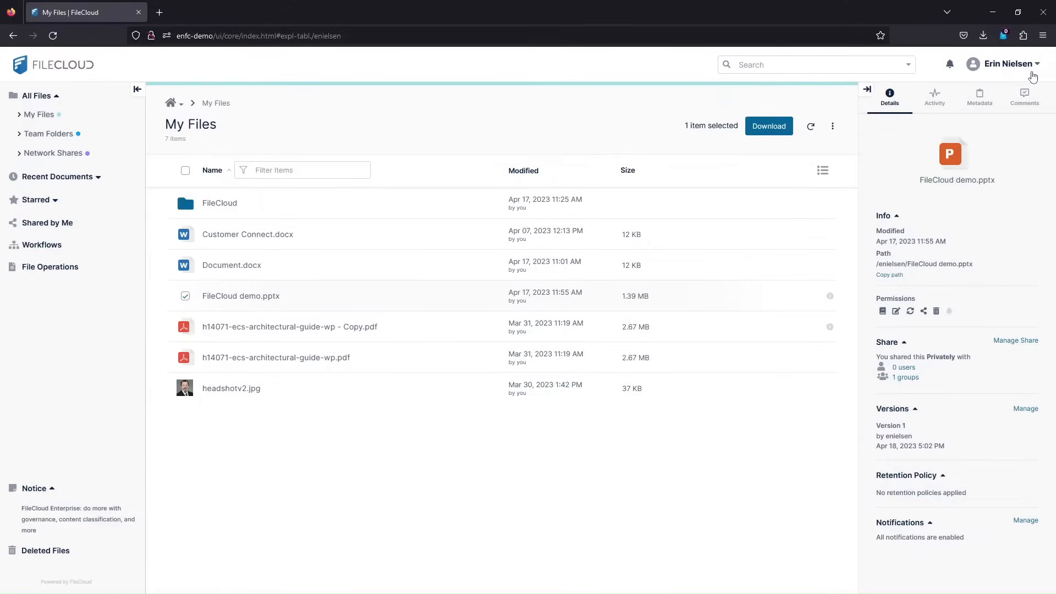
mouse_move(353, 296)
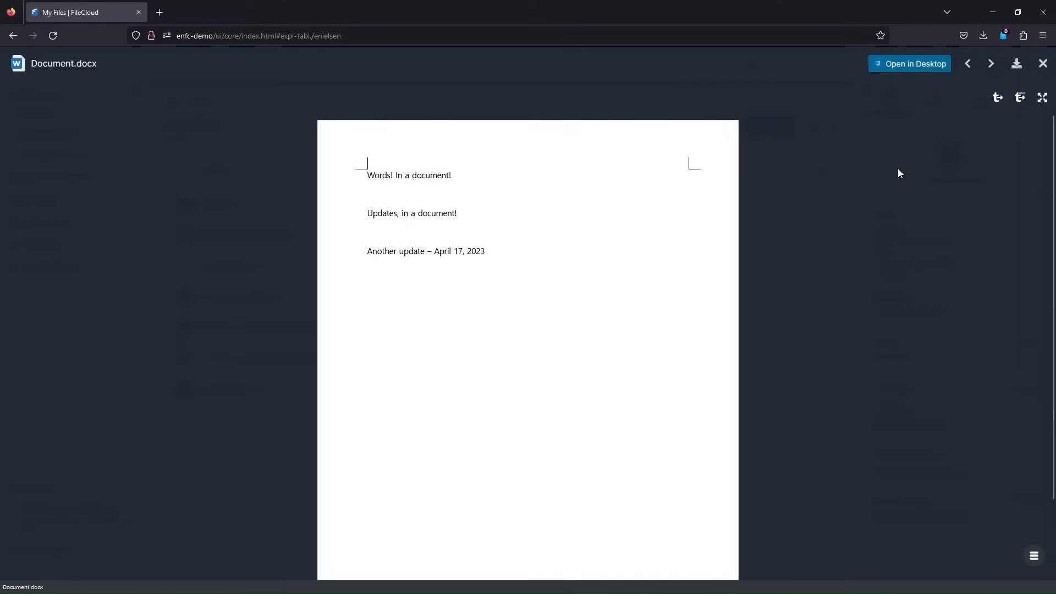
click(1042, 64)
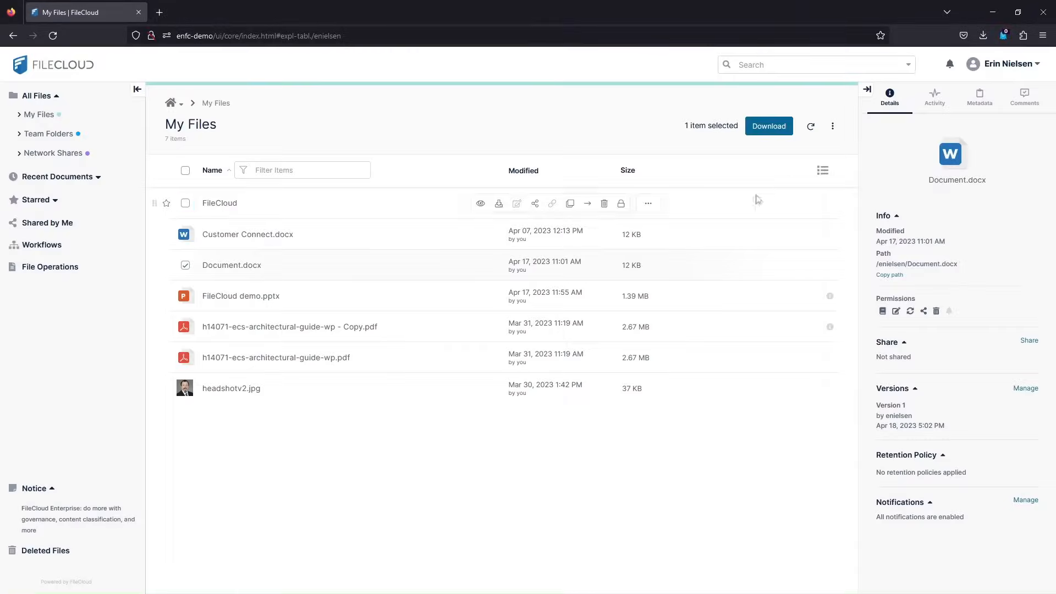
mouse_move(407, 381)
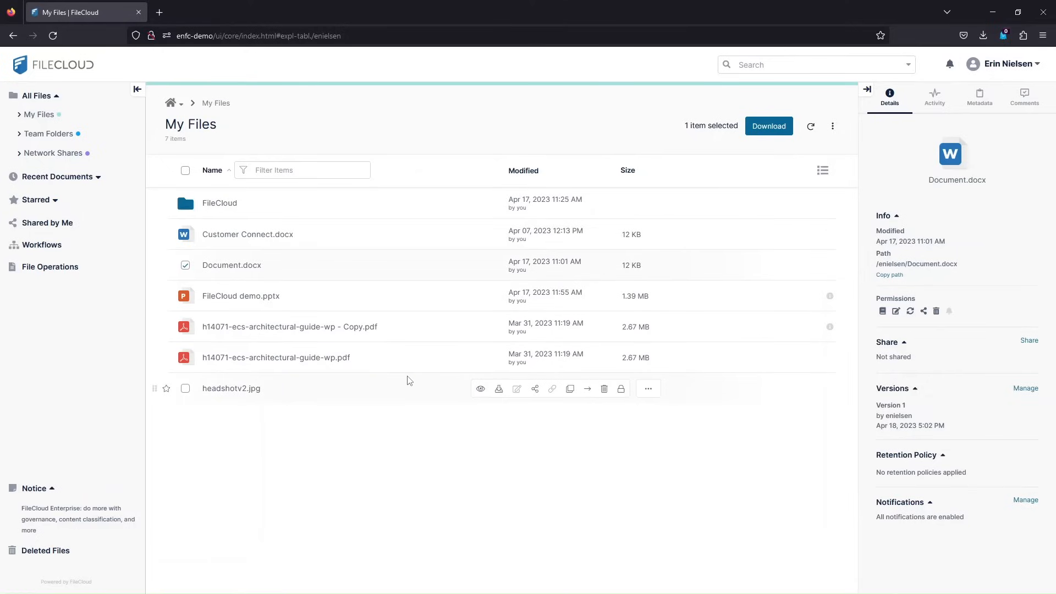
mouse_move(421, 326)
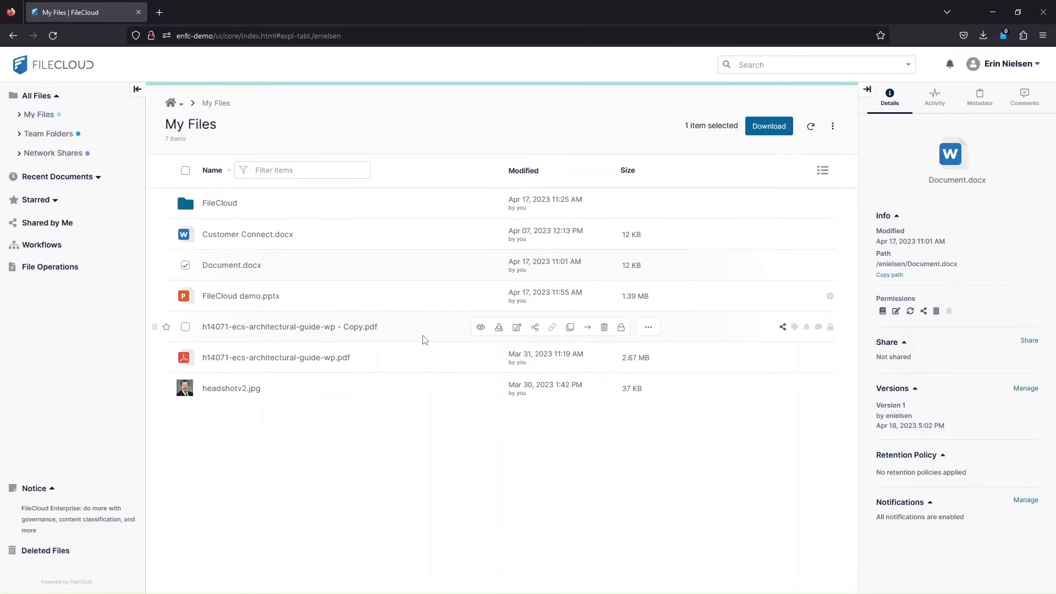
mouse_move(325, 333)
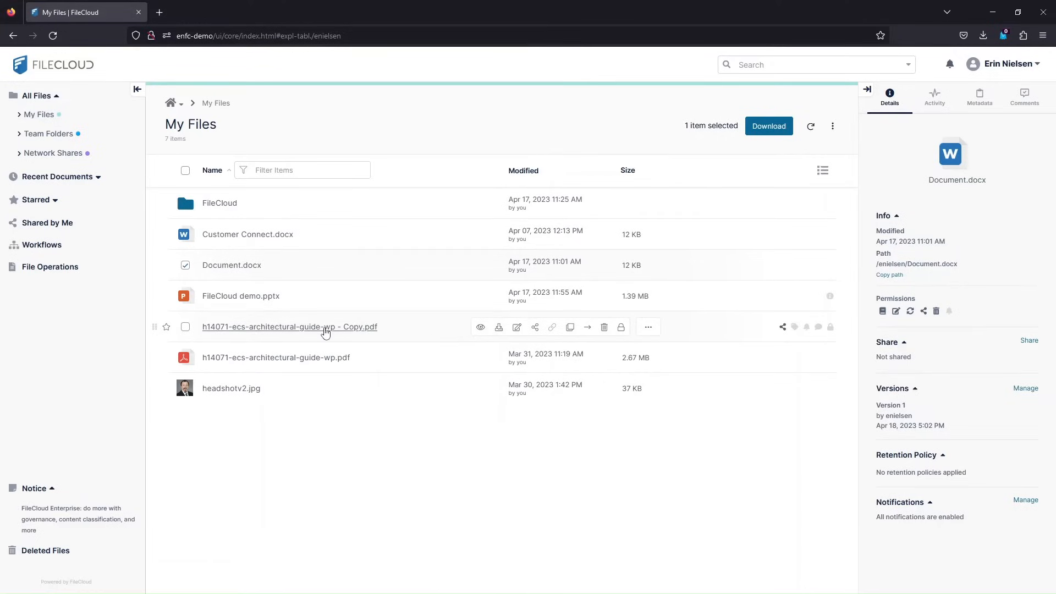
click(240, 295)
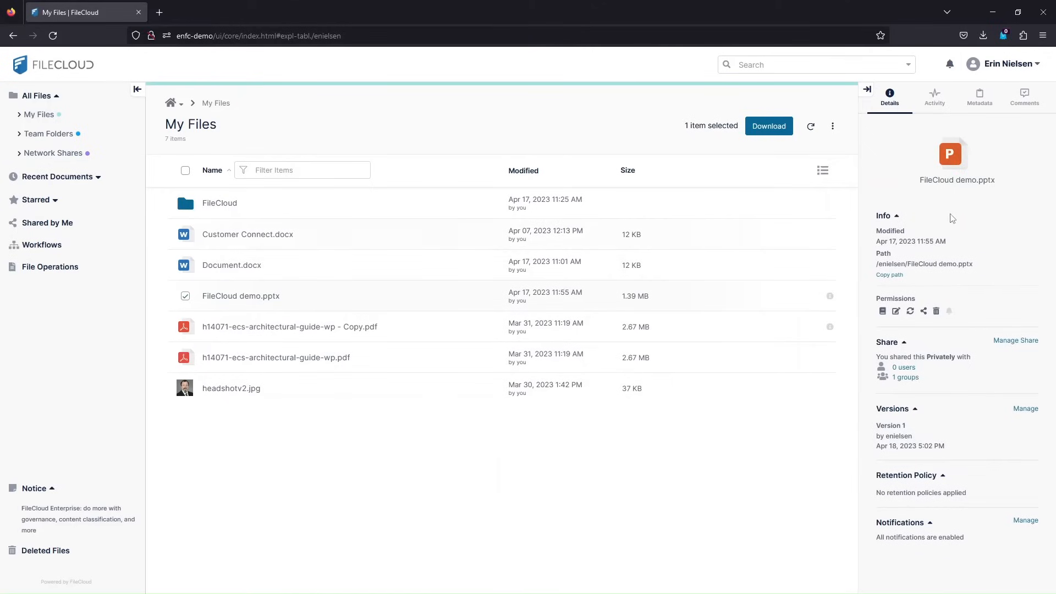
mouse_move(967, 200)
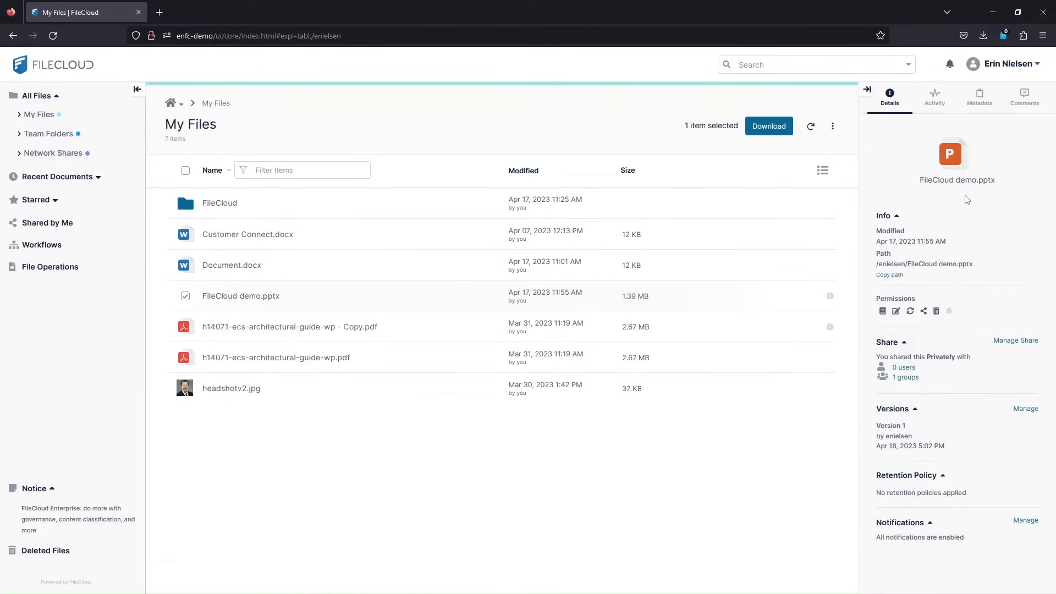
mouse_move(988, 476)
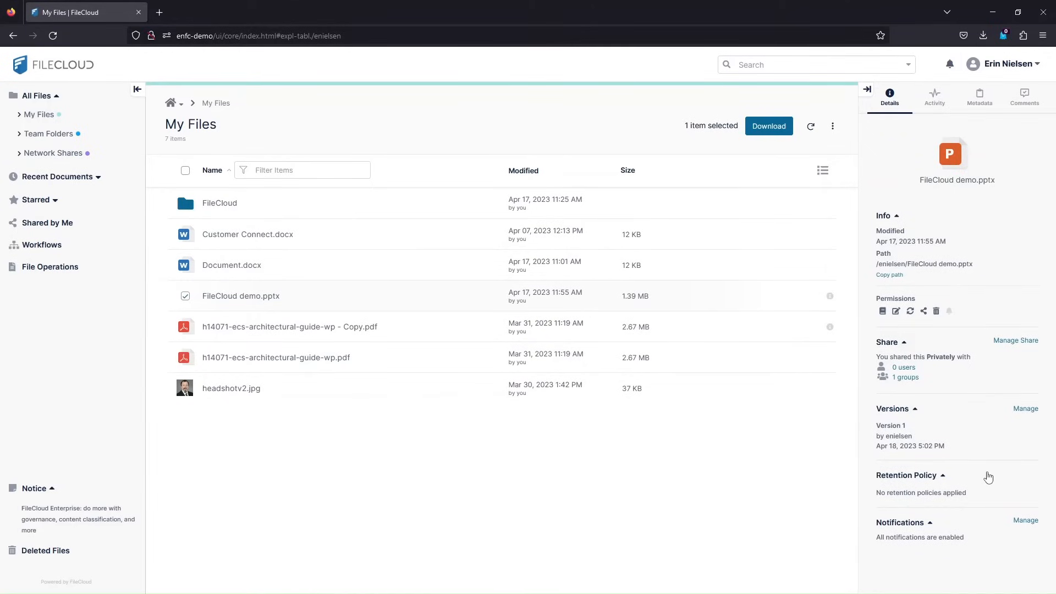
mouse_move(897, 456)
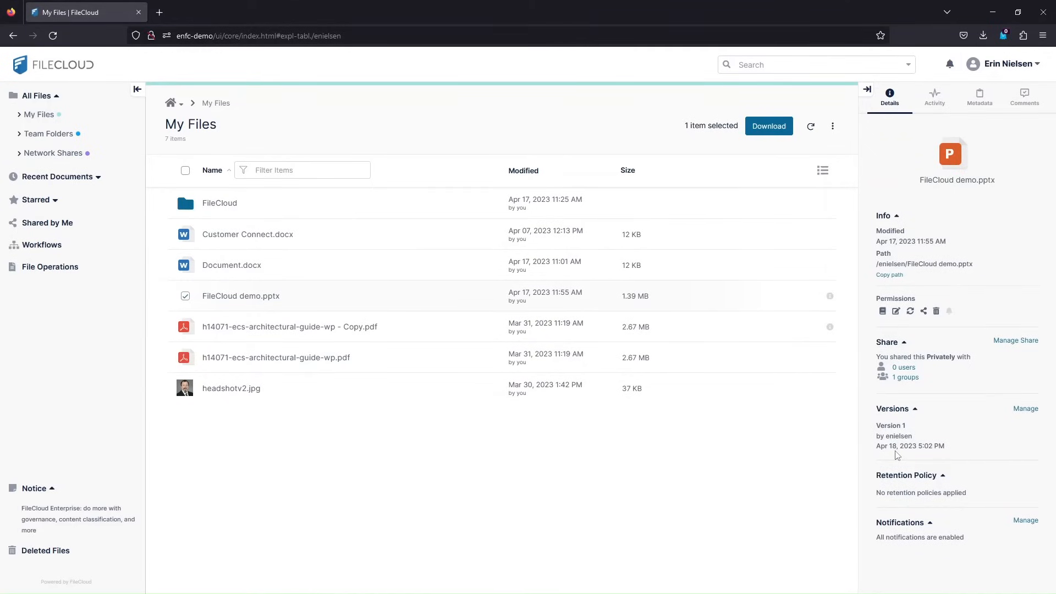
- Show the Activity tab listing FileCloud demo.pptx downloads and private shares
click(897, 409)
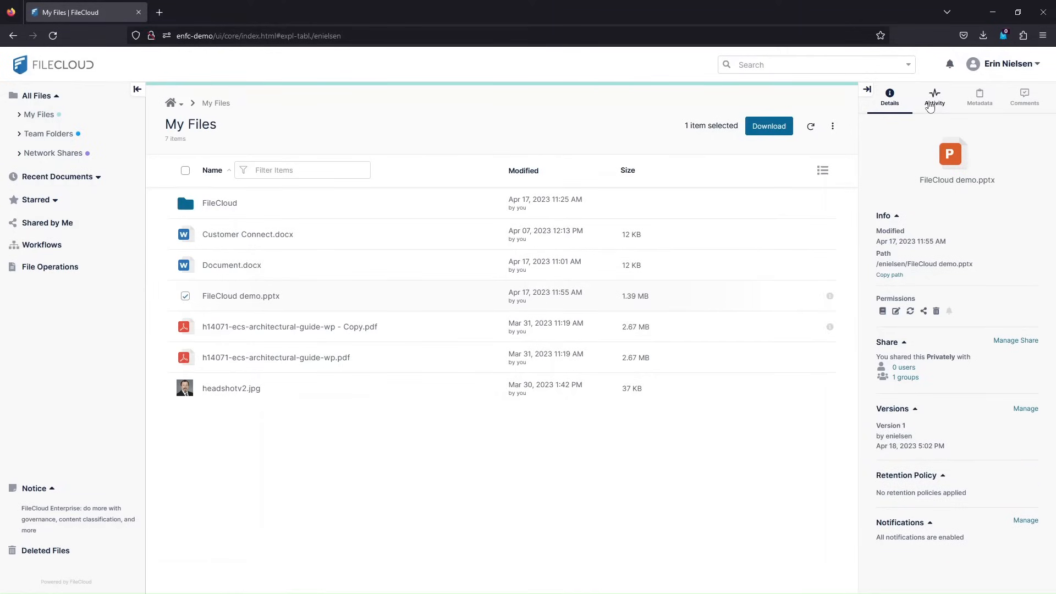
click(934, 96)
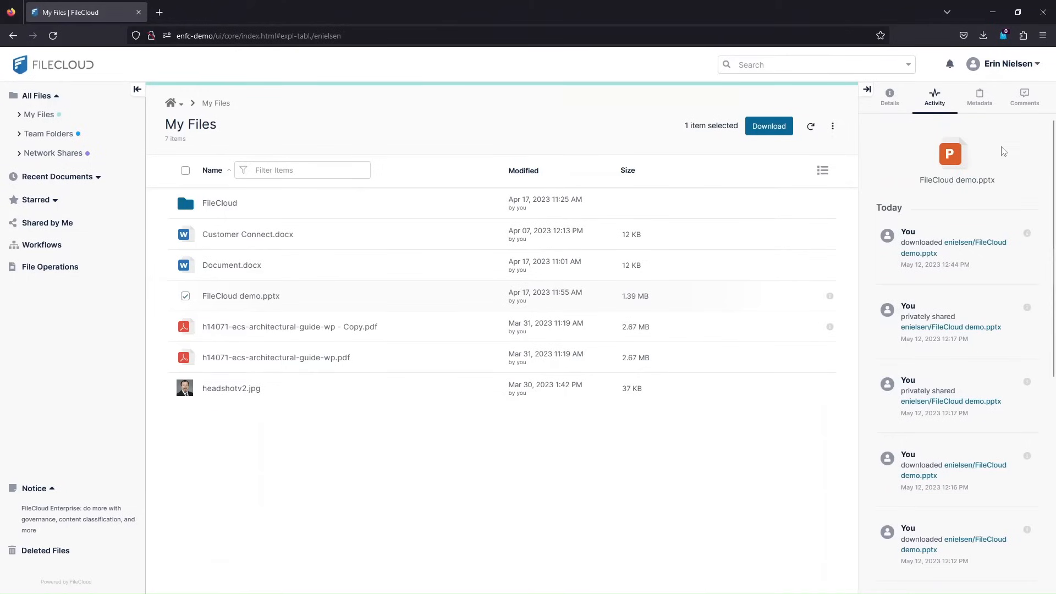
- Check the presentation's Metadata and Tags field, then view its empty Comments tab
click(979, 97)
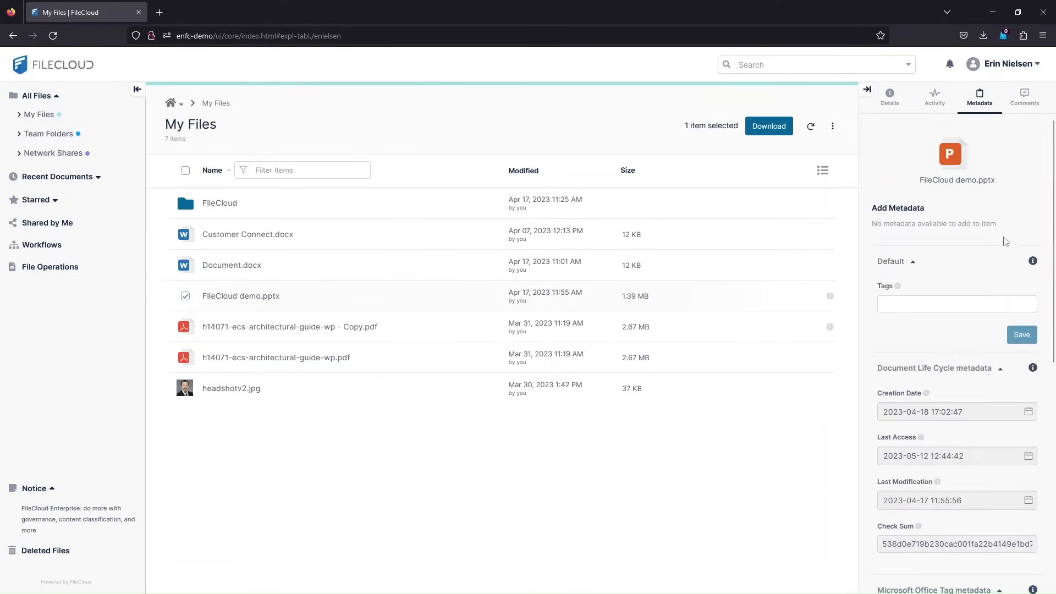
mouse_move(1004, 417)
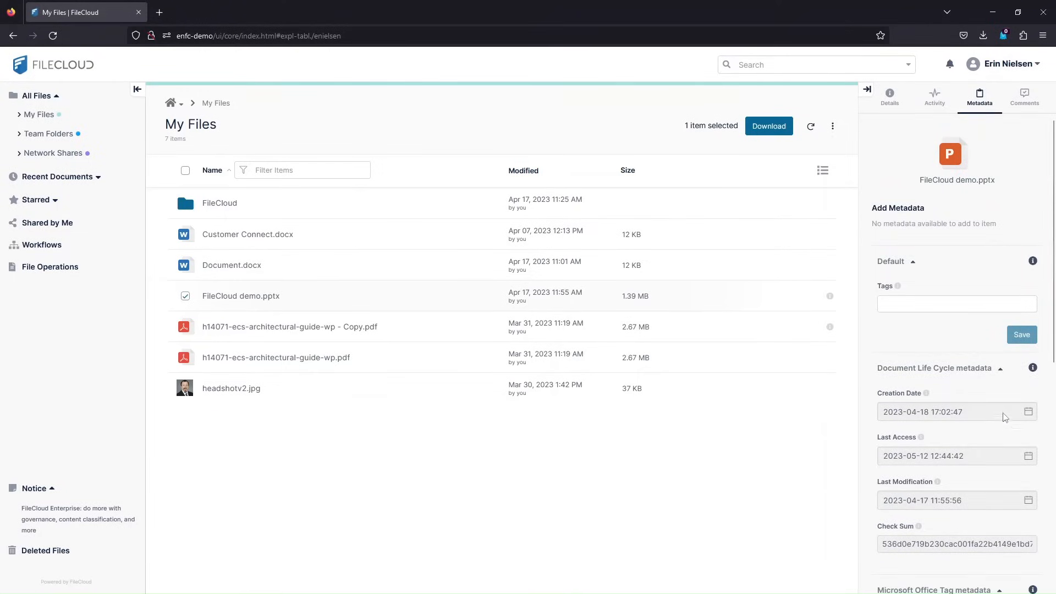
mouse_move(990, 309)
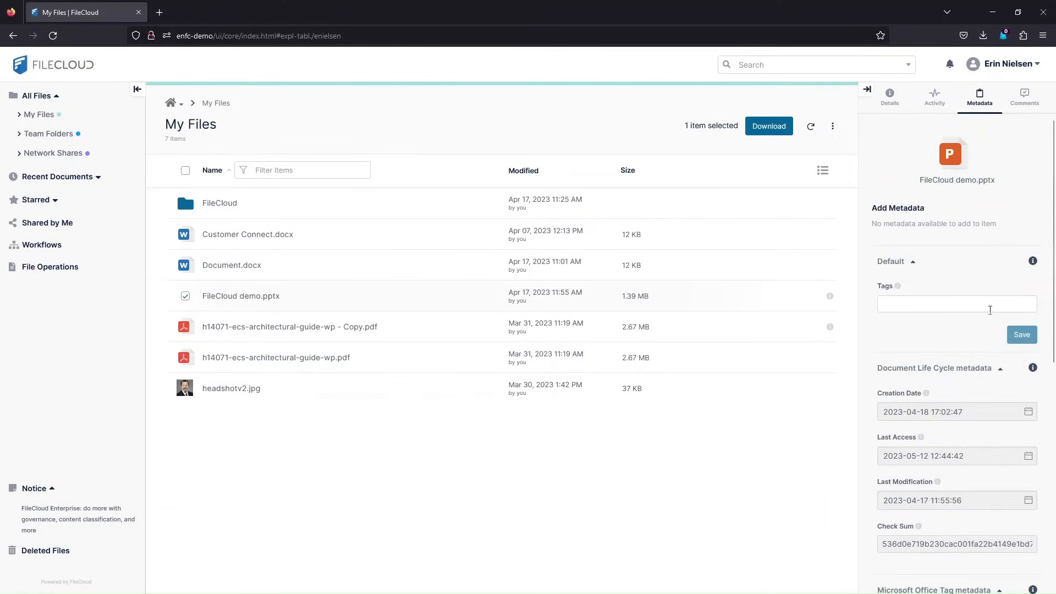
click(956, 303)
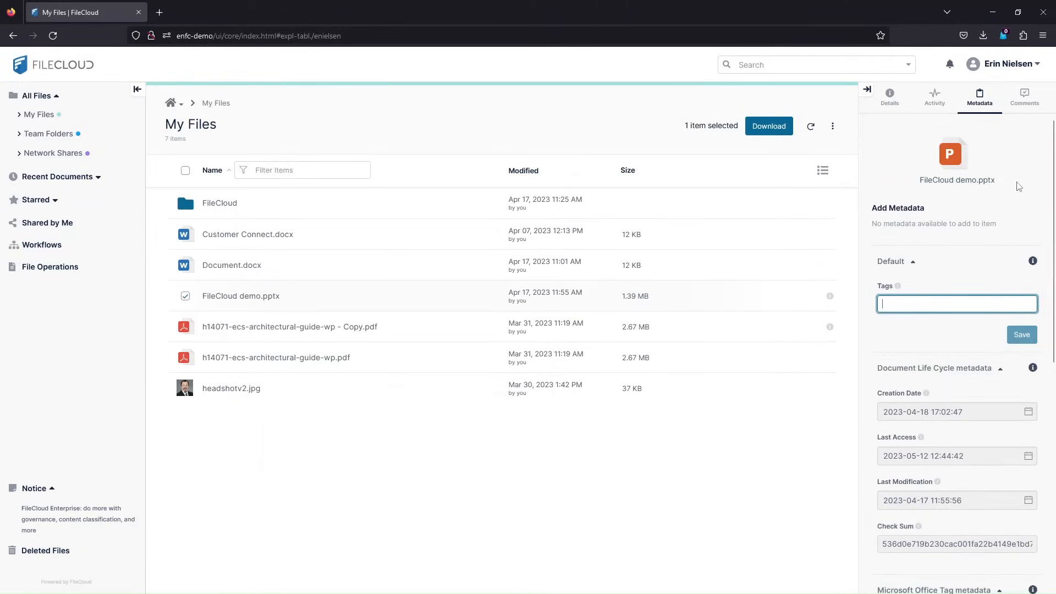
click(1023, 97)
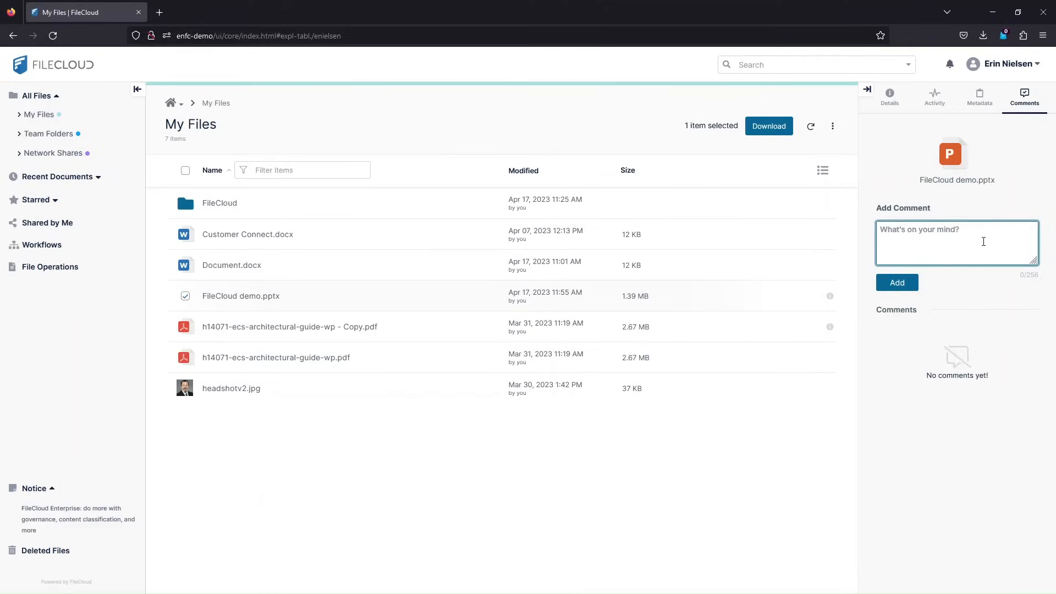
text(@bob)
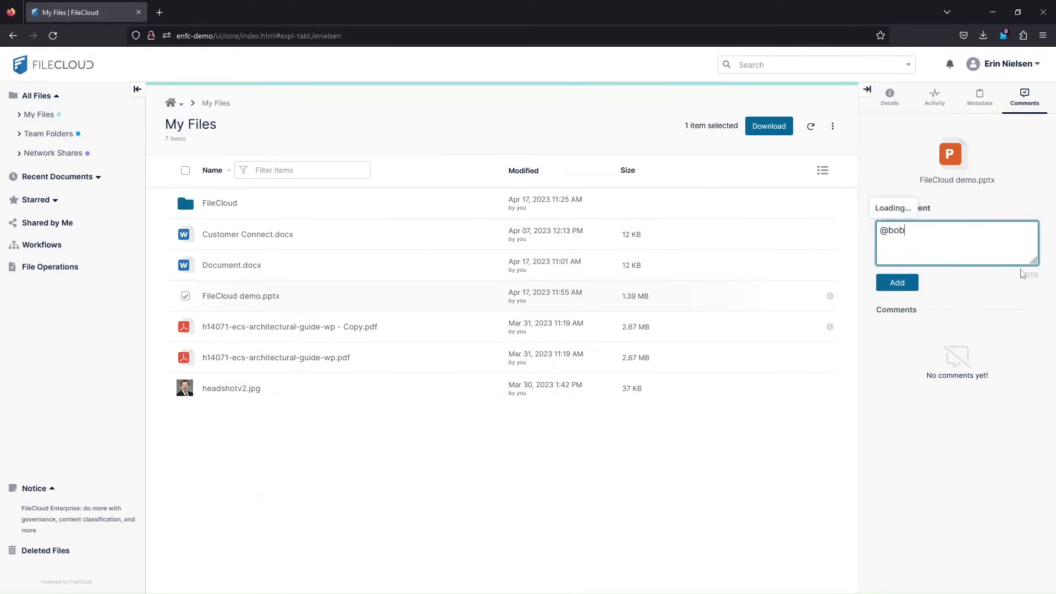
text(finance)
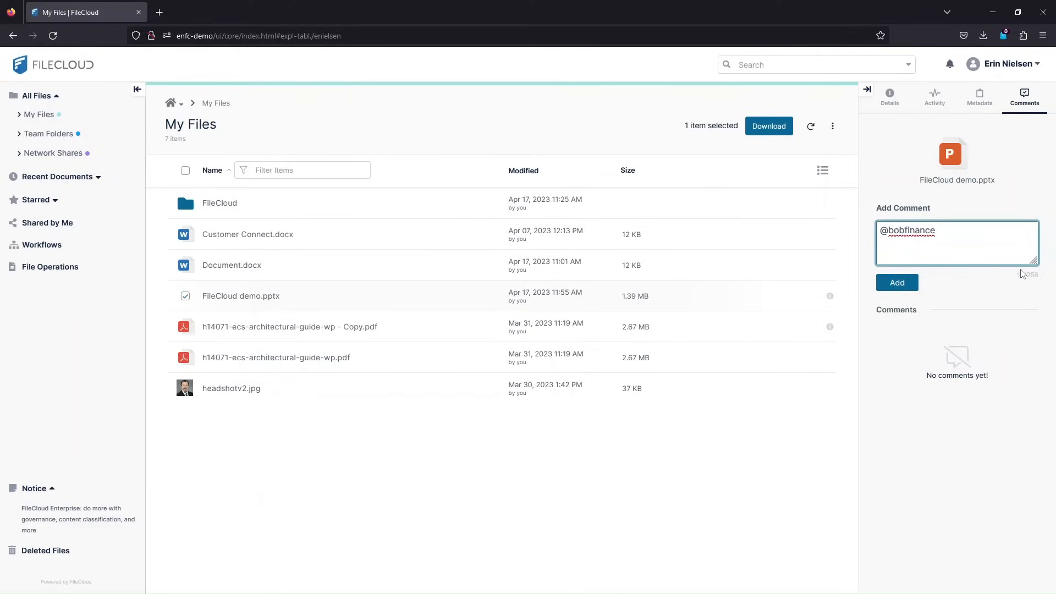
text(please review these fi)
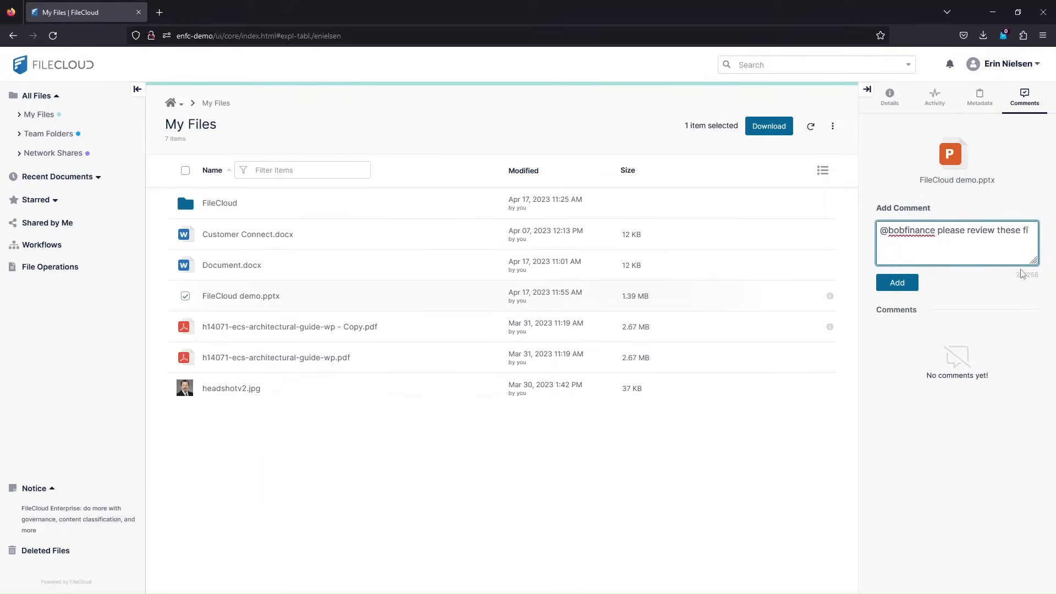
text(les)
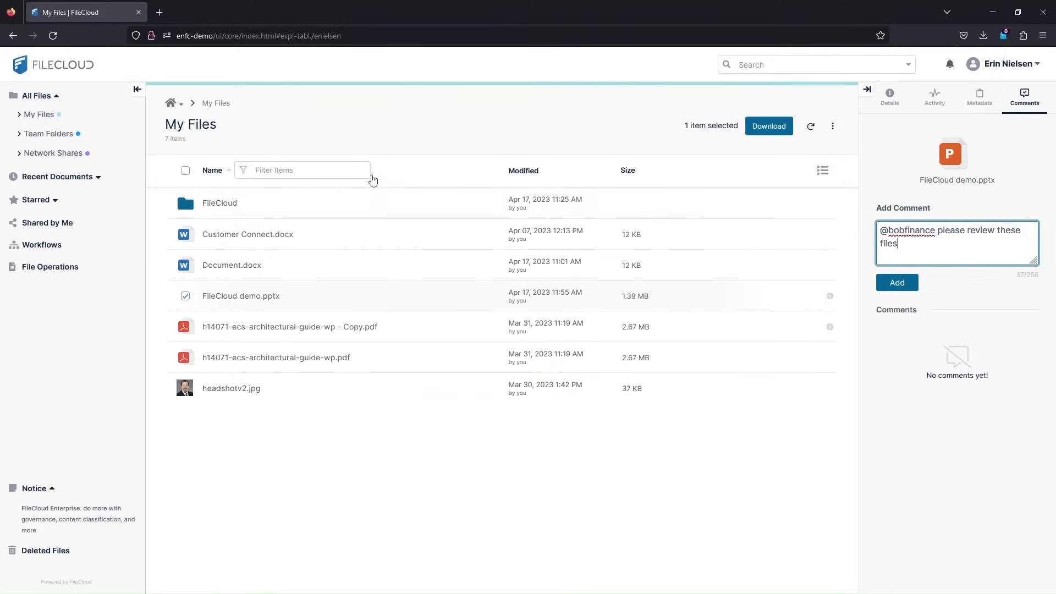
mouse_move(219, 203)
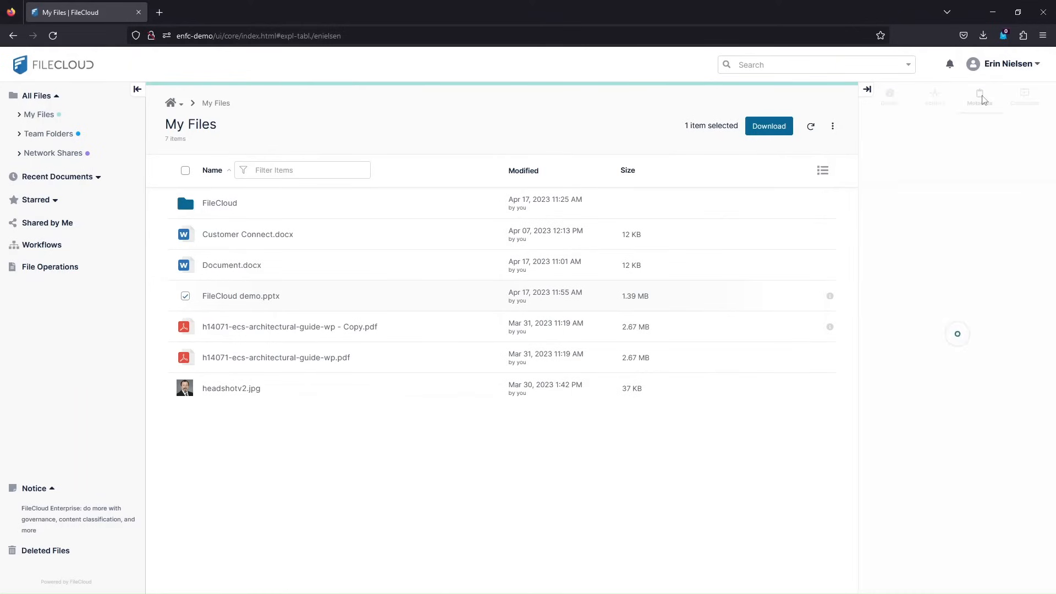
- Review the Metadata, Activity and Details tabs, then open FileCloud demo.pptx's share link settings
click(978, 94)
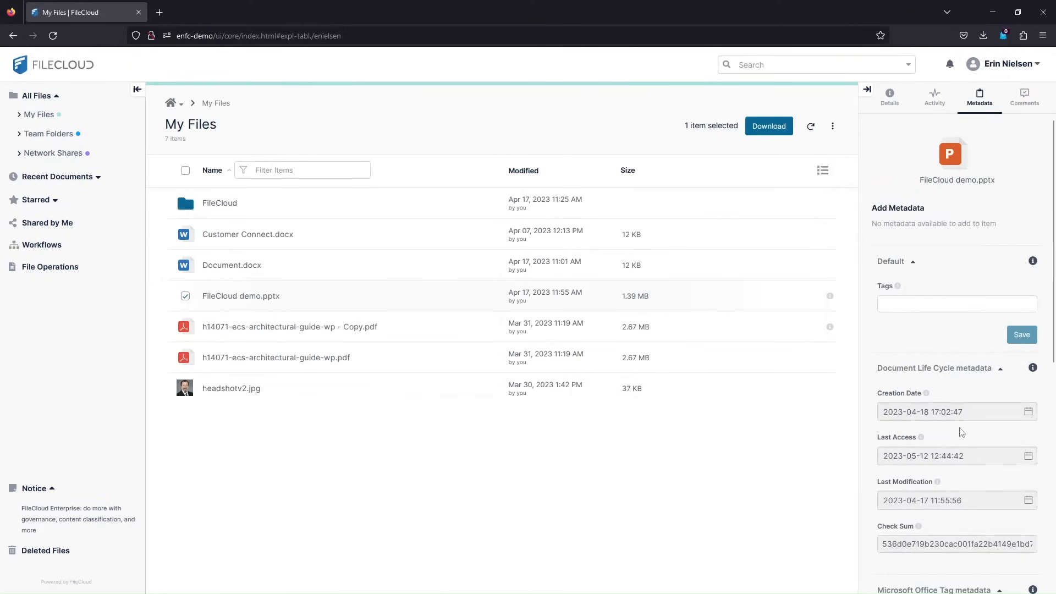
scroll(down, 3)
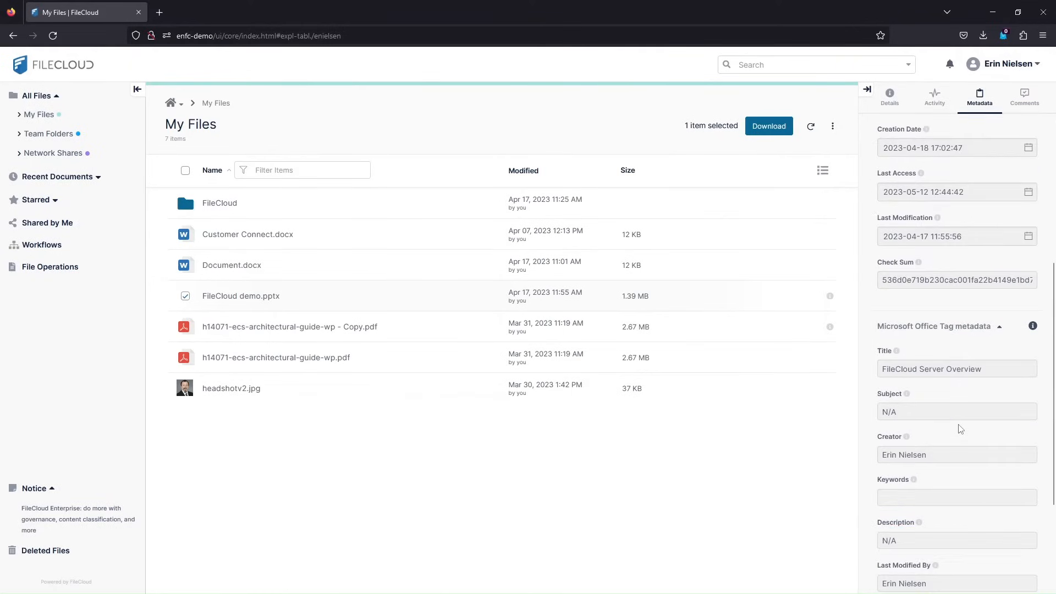
click(934, 96)
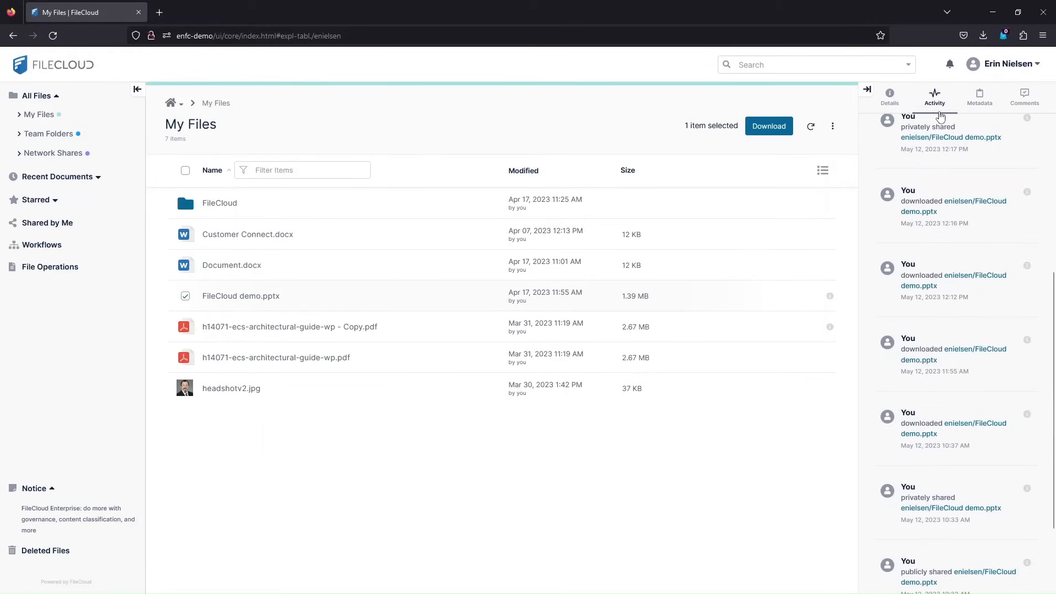
click(890, 96)
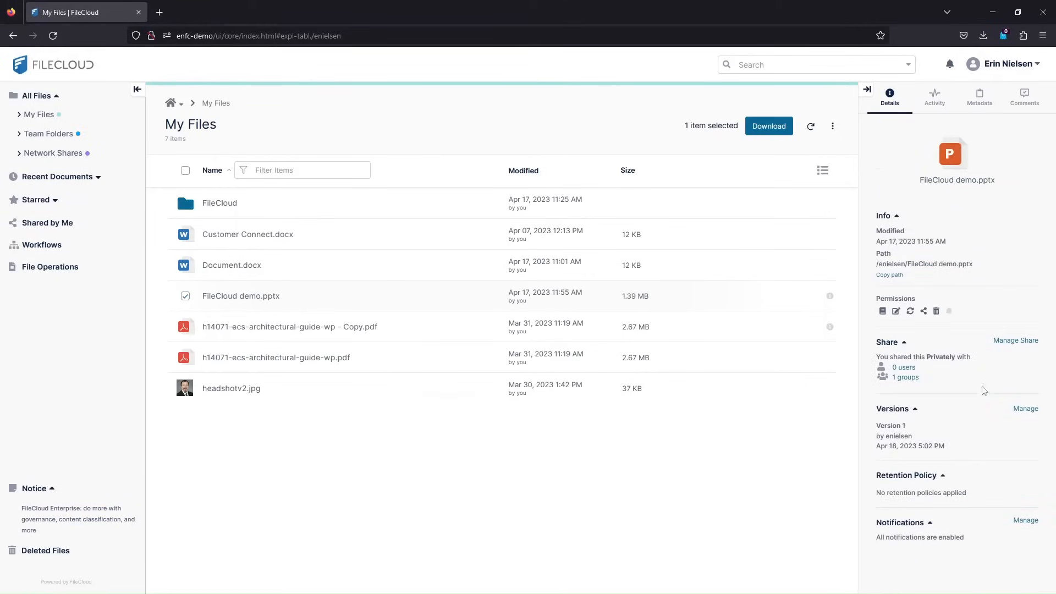
mouse_move(837, 471)
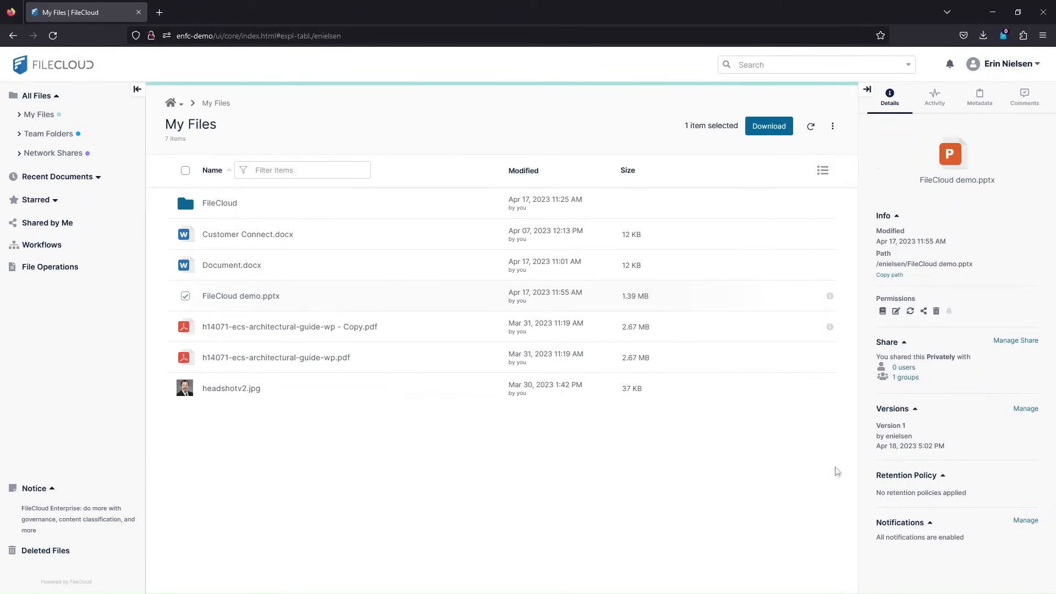
mouse_move(418, 422)
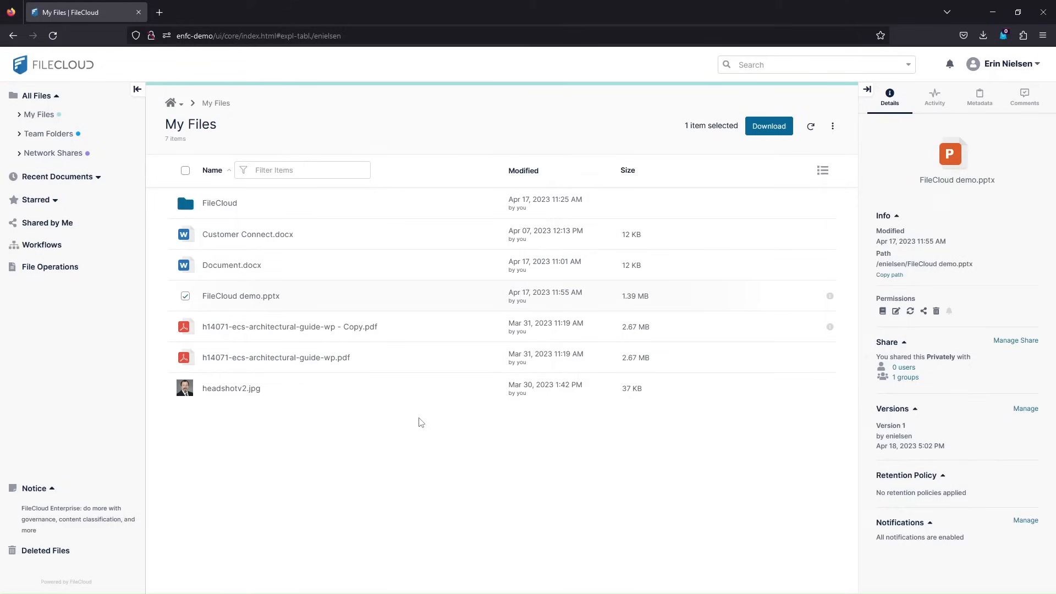
mouse_move(450, 405)
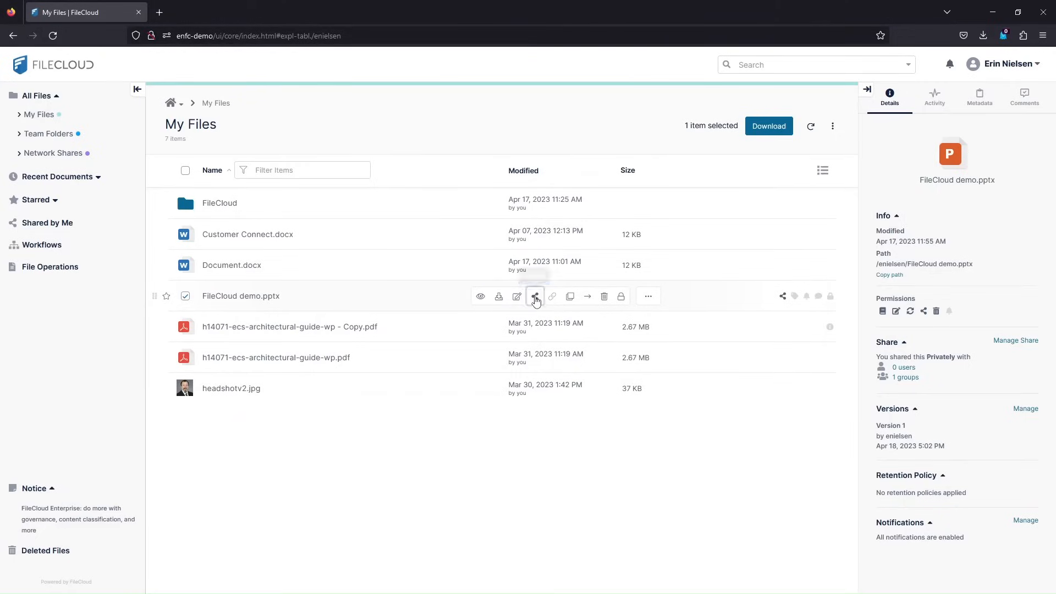
click(535, 296)
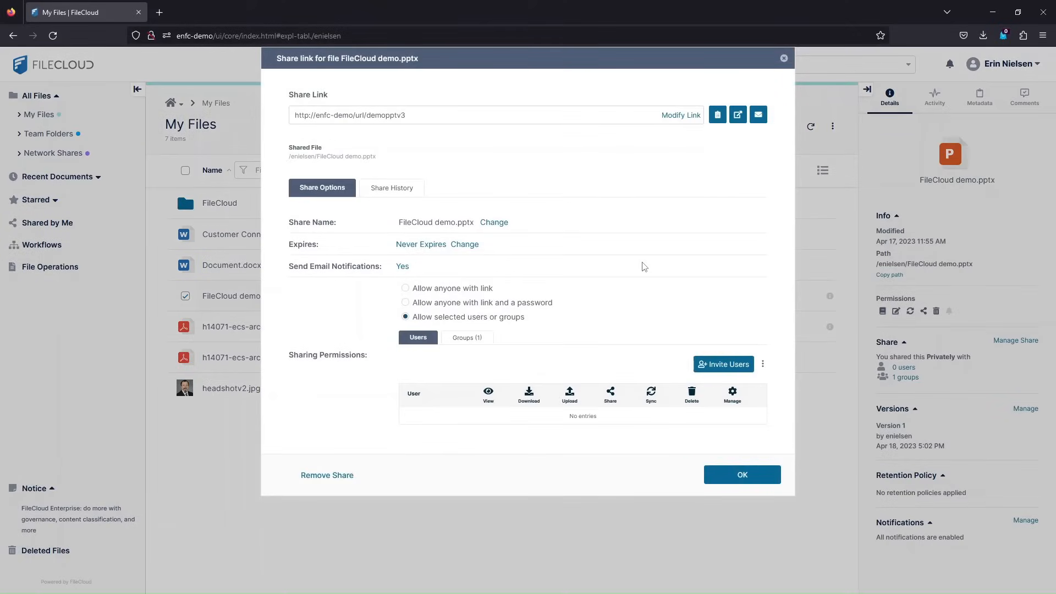
mouse_move(561, 163)
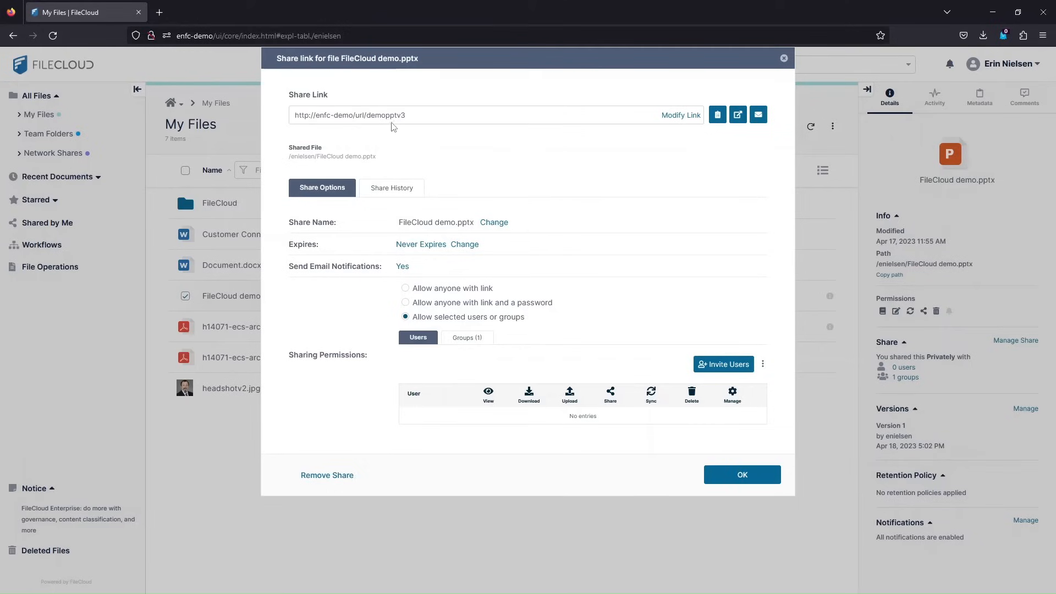
mouse_move(680, 114)
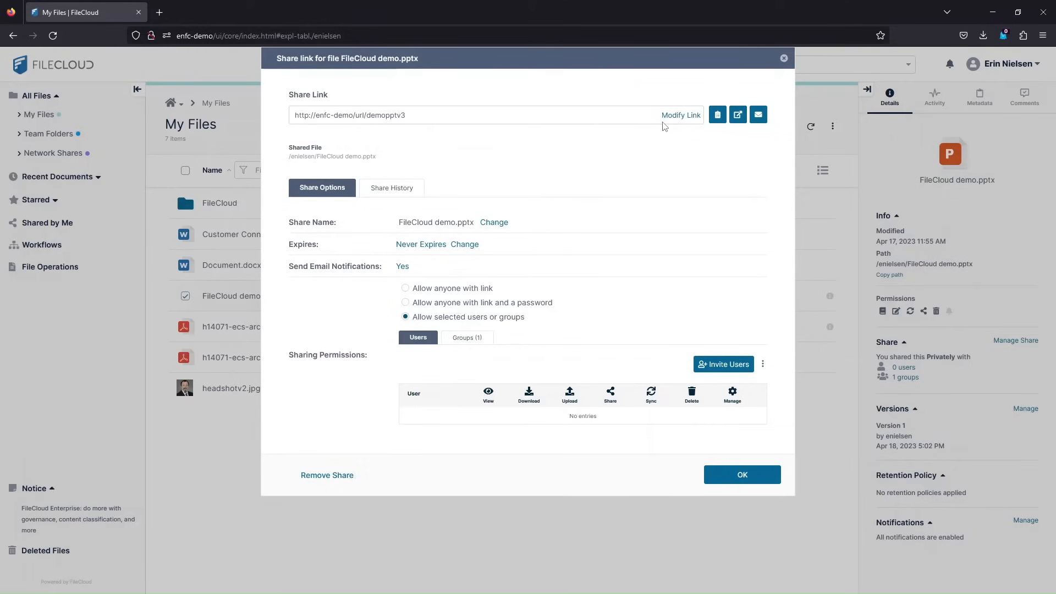
mouse_move(590, 259)
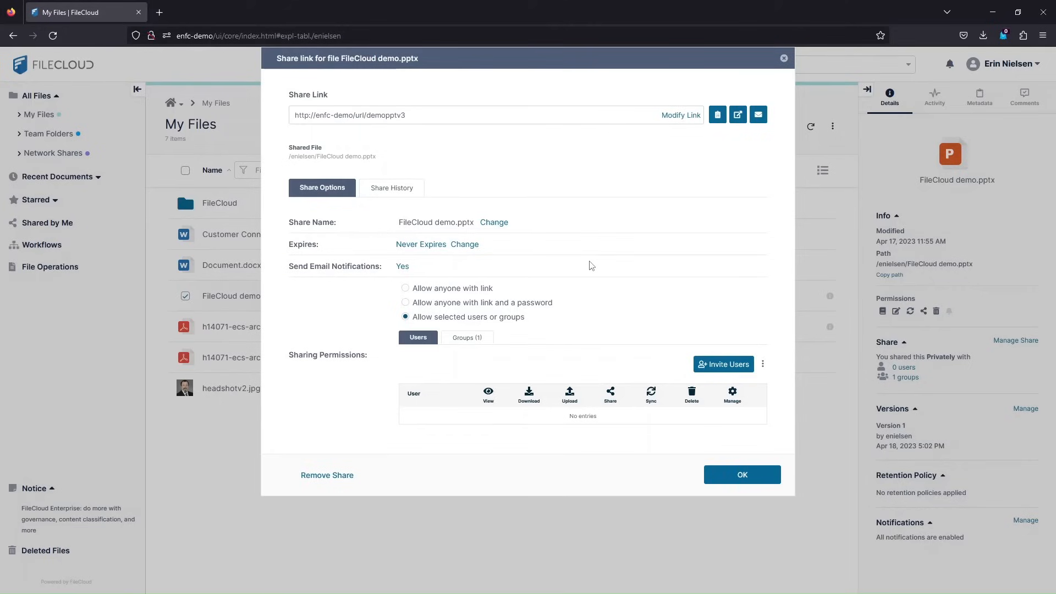
mouse_move(507, 258)
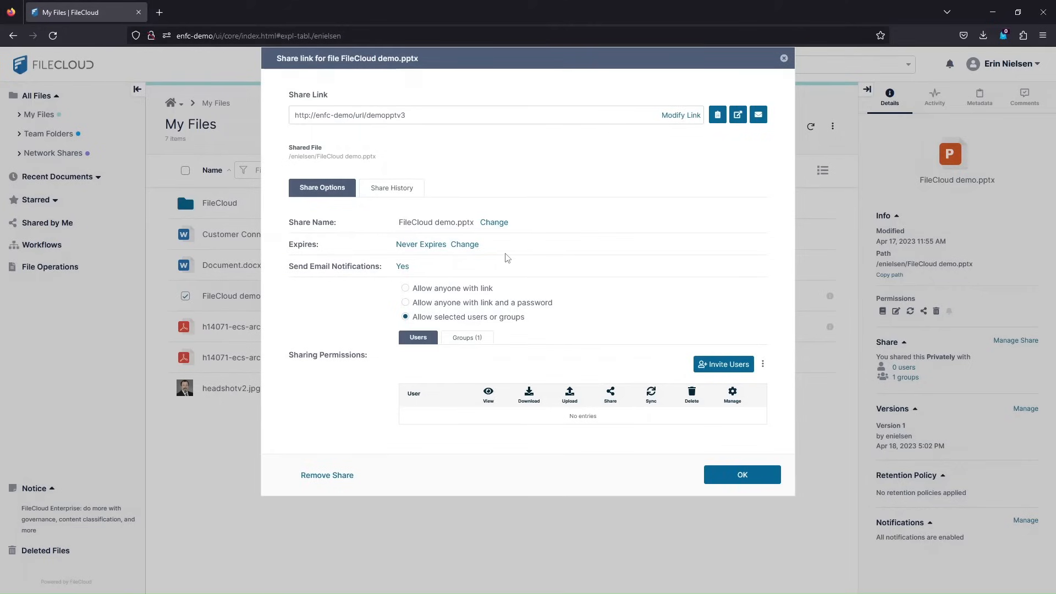
mouse_move(438, 252)
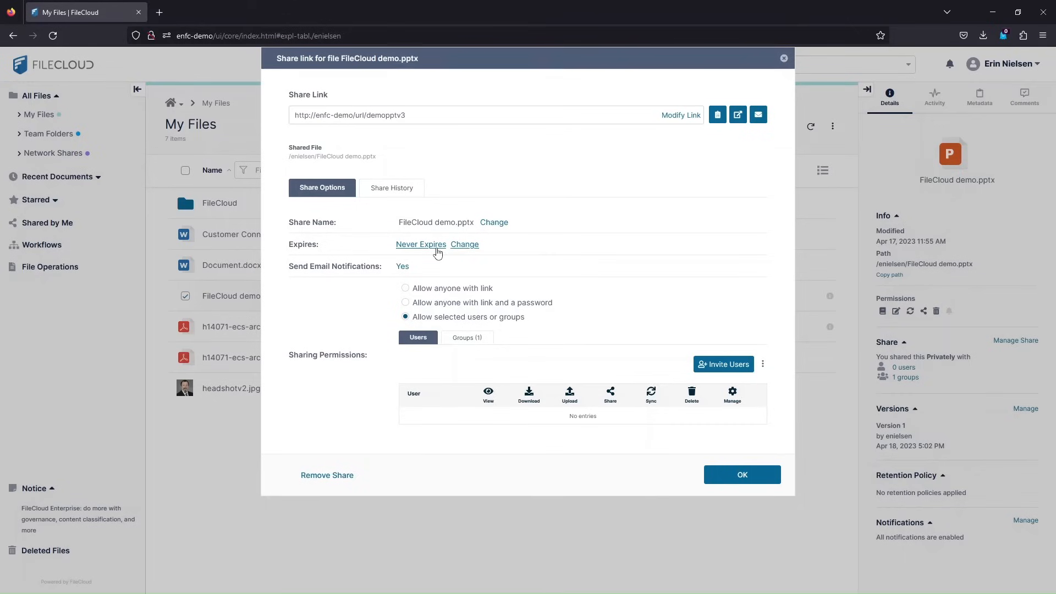
- Try a dated expiry, then save the share link as never expiring
click(464, 244)
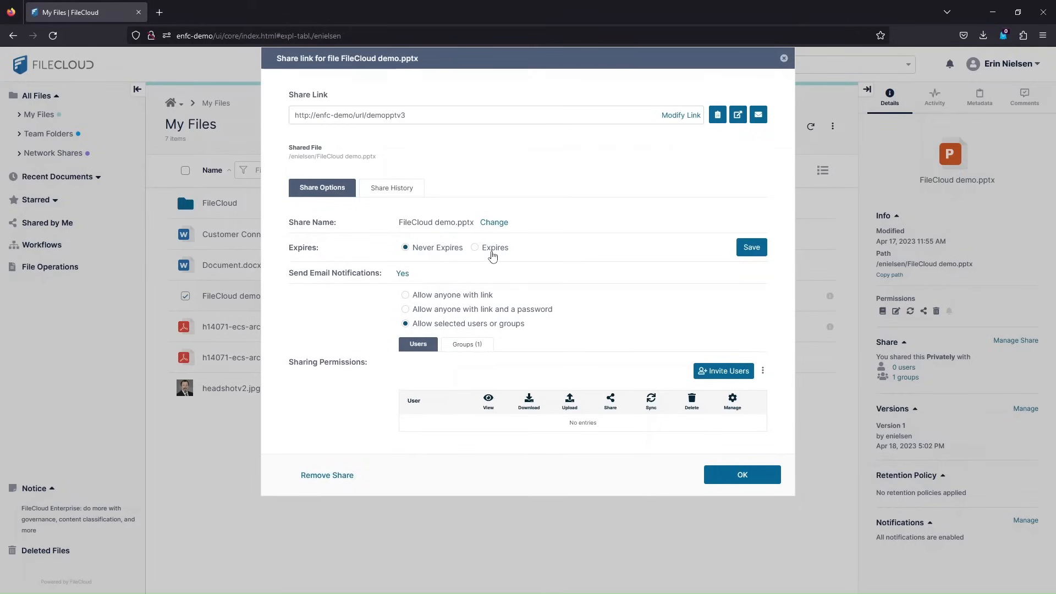
click(475, 247)
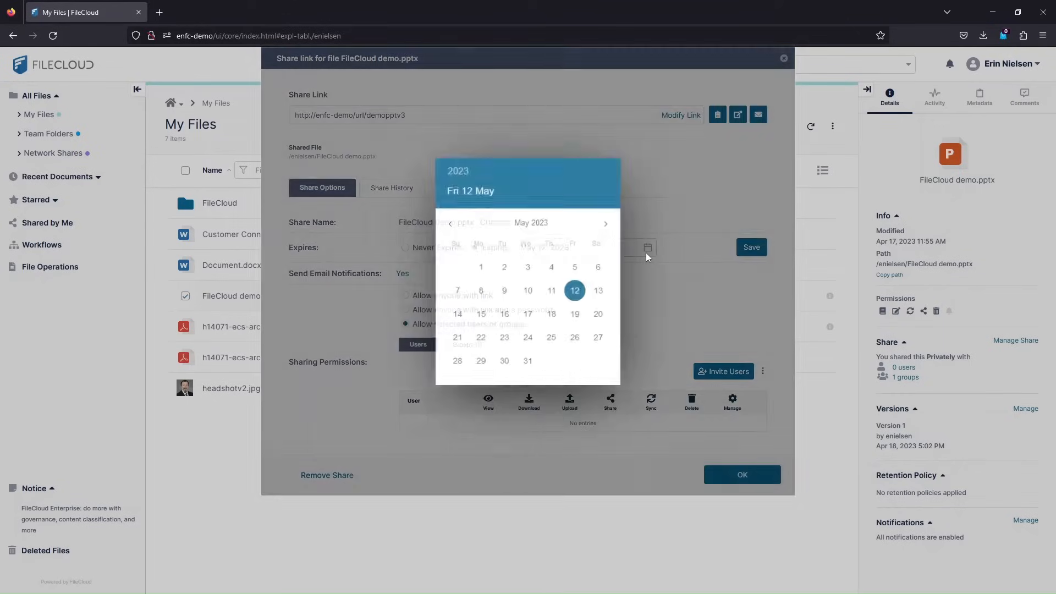
click(574, 290)
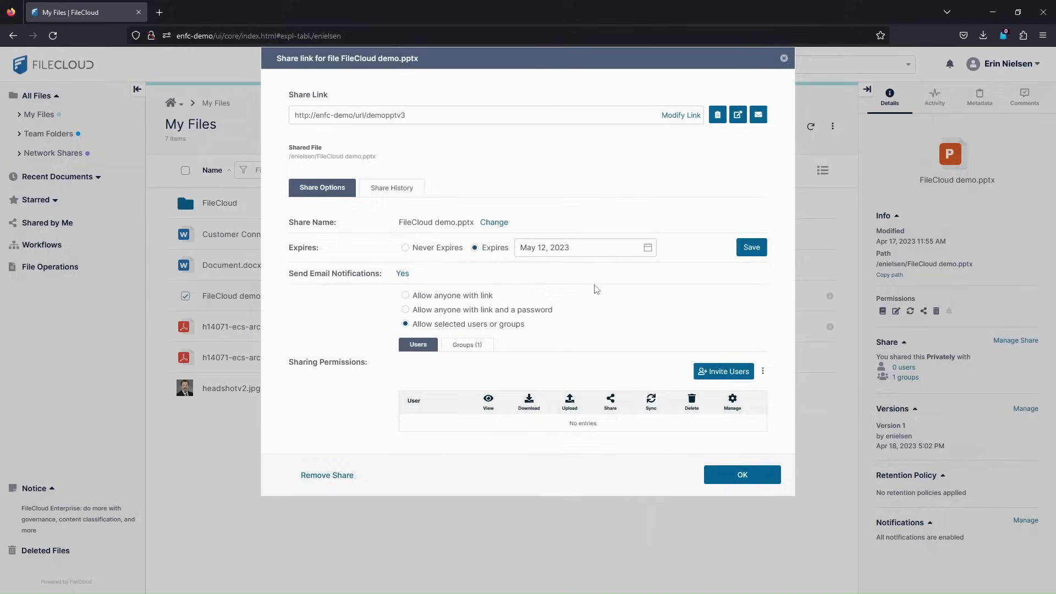
mouse_move(665, 240)
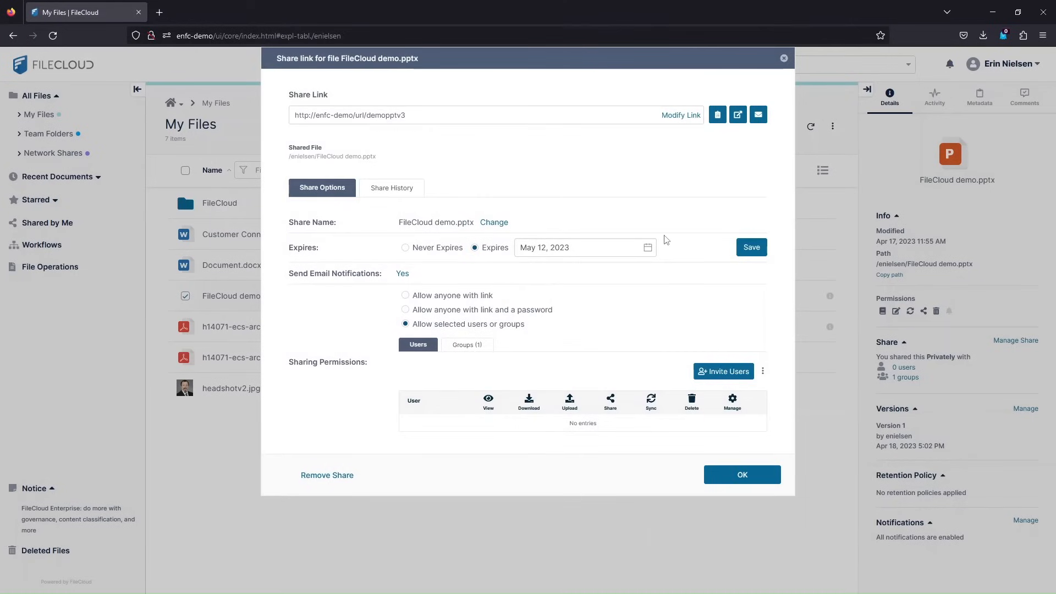
click(405, 247)
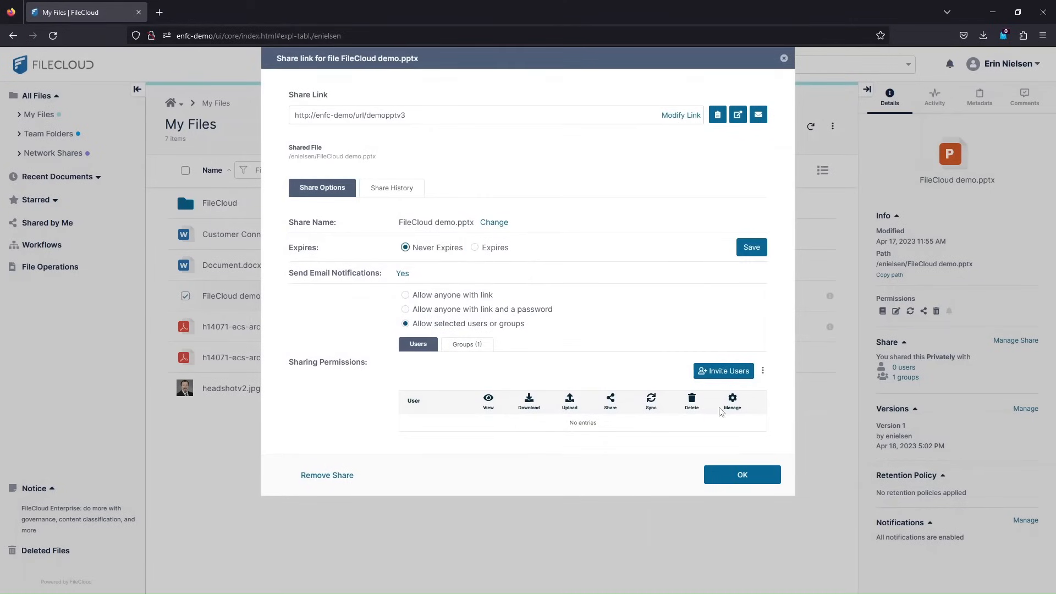
click(751, 247)
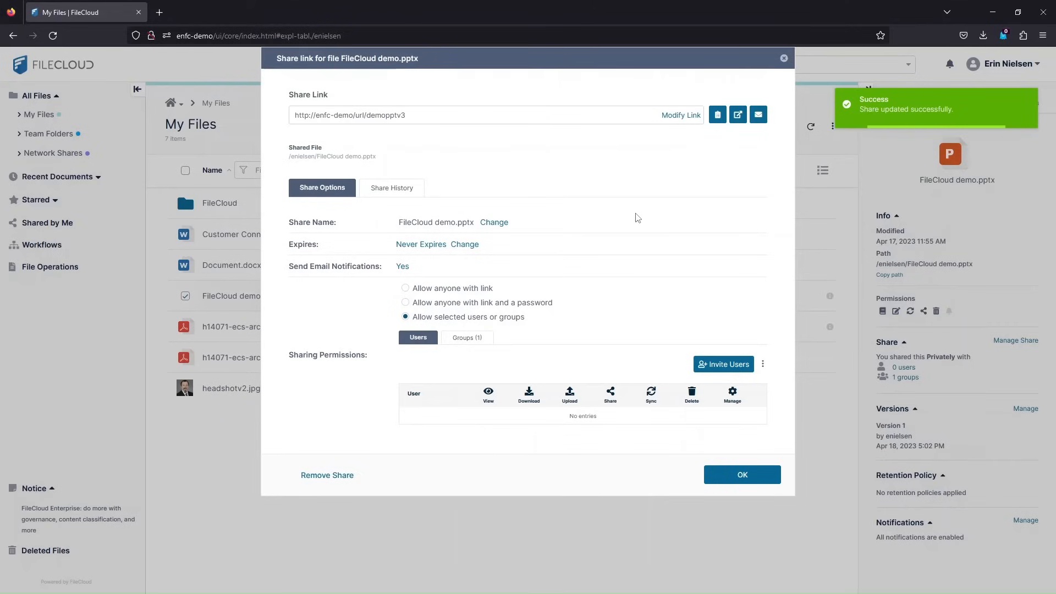
mouse_move(660, 184)
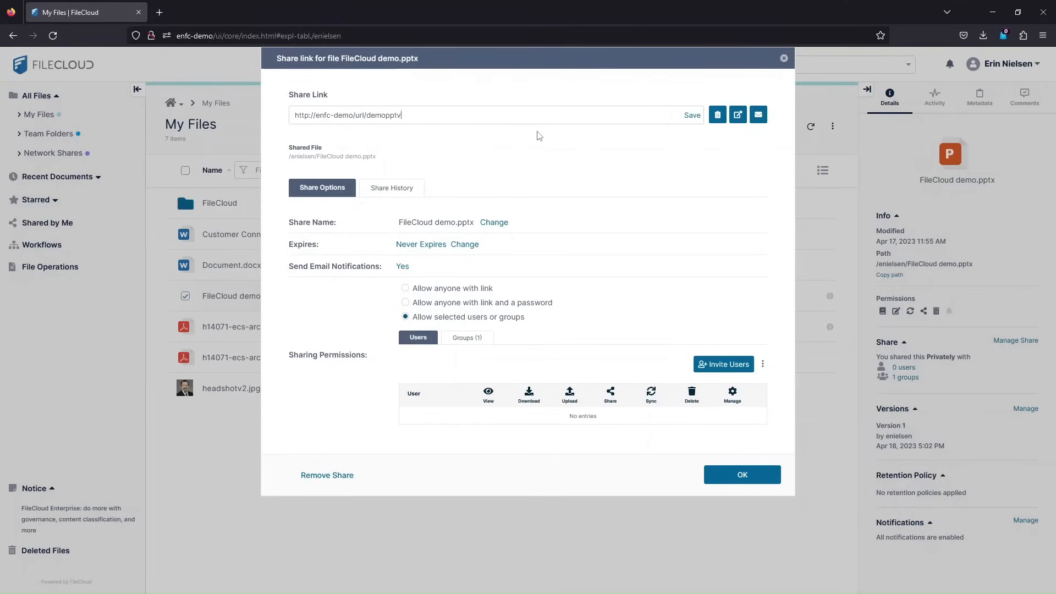
- Rename the share link to demopptv4 and save a May 20, 2023 expiry
text(4)
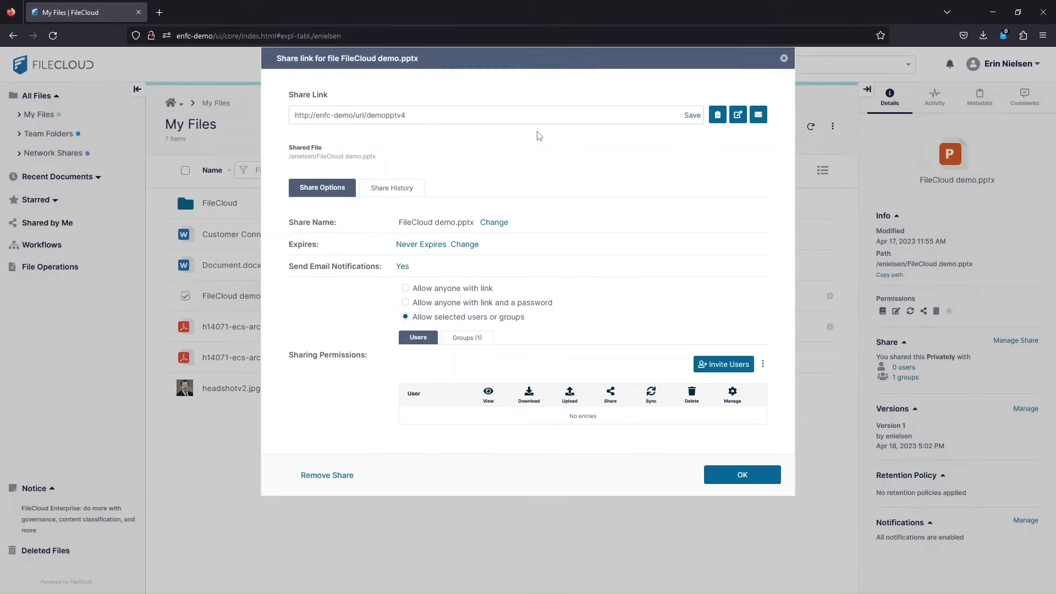
click(691, 114)
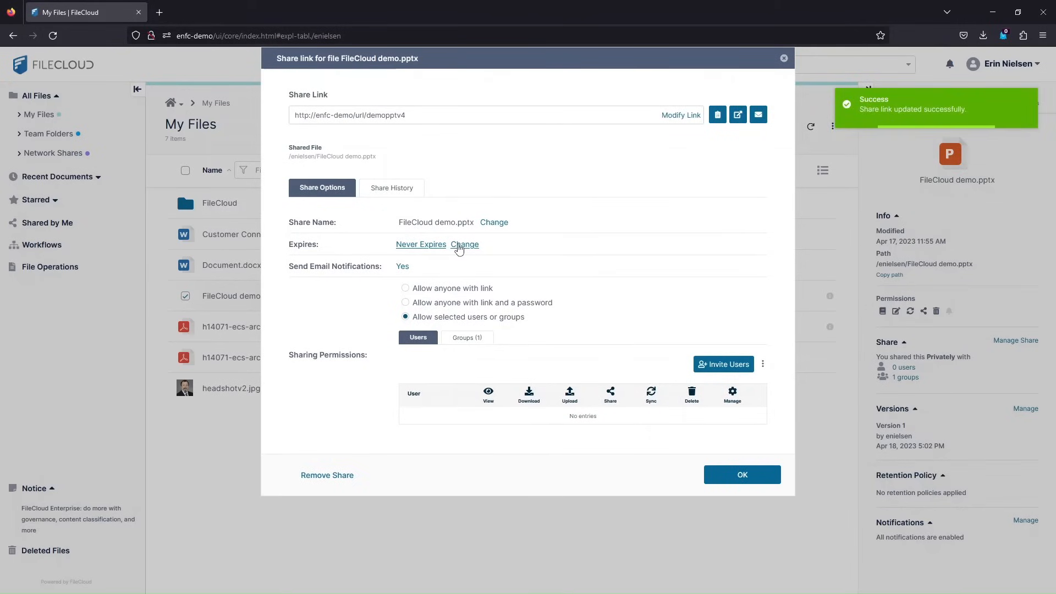
click(464, 244)
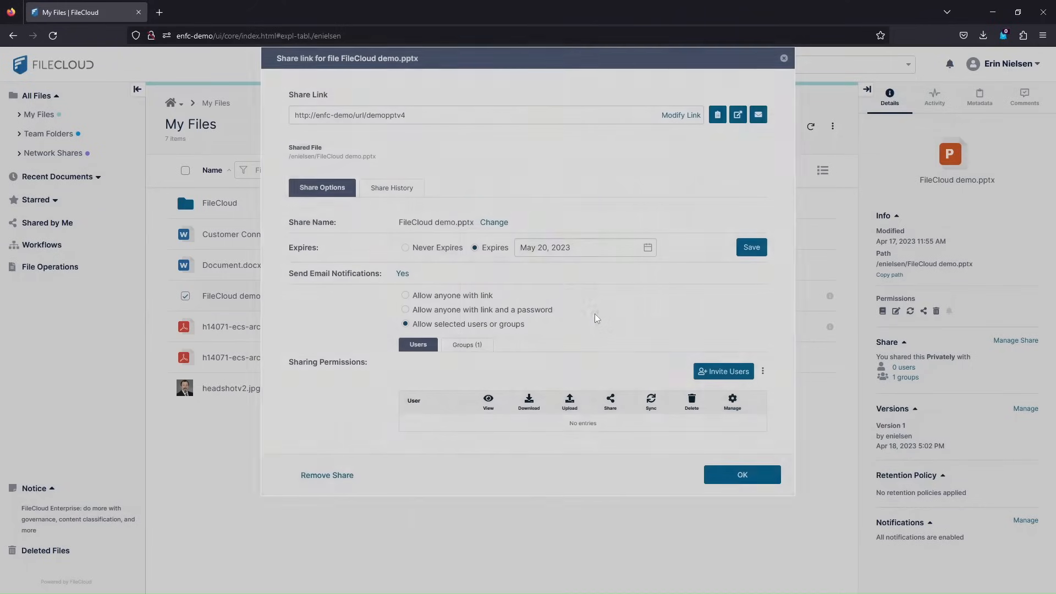
click(750, 247)
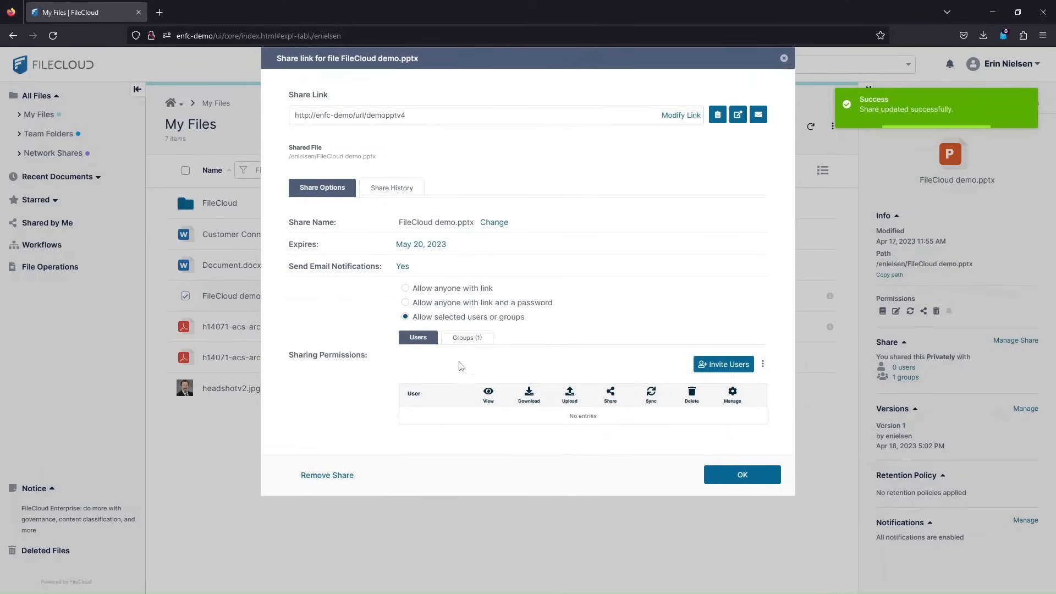
click(723, 364)
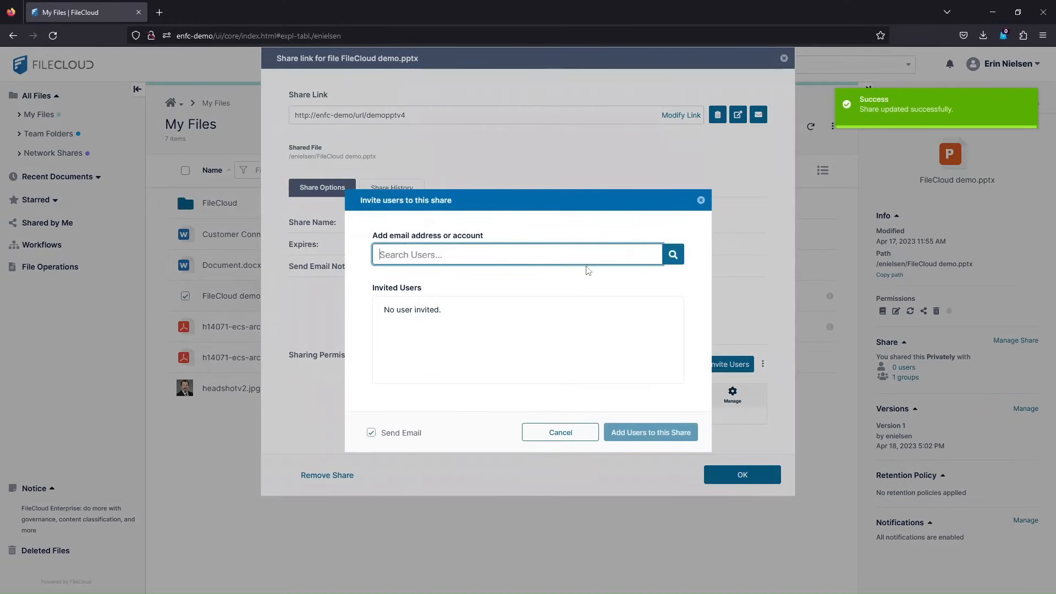
text(bob)
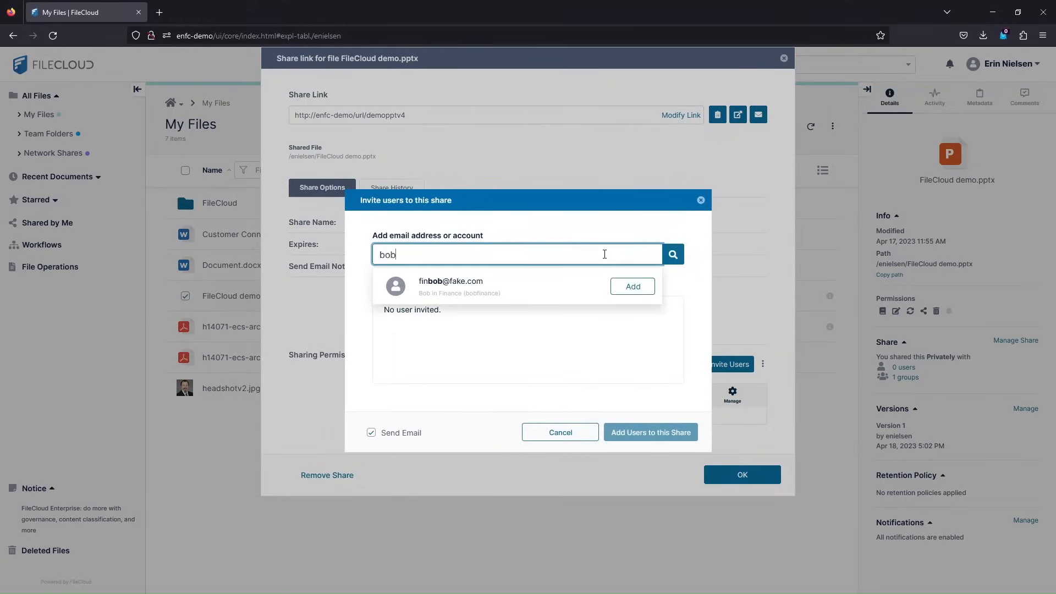
click(631, 286)
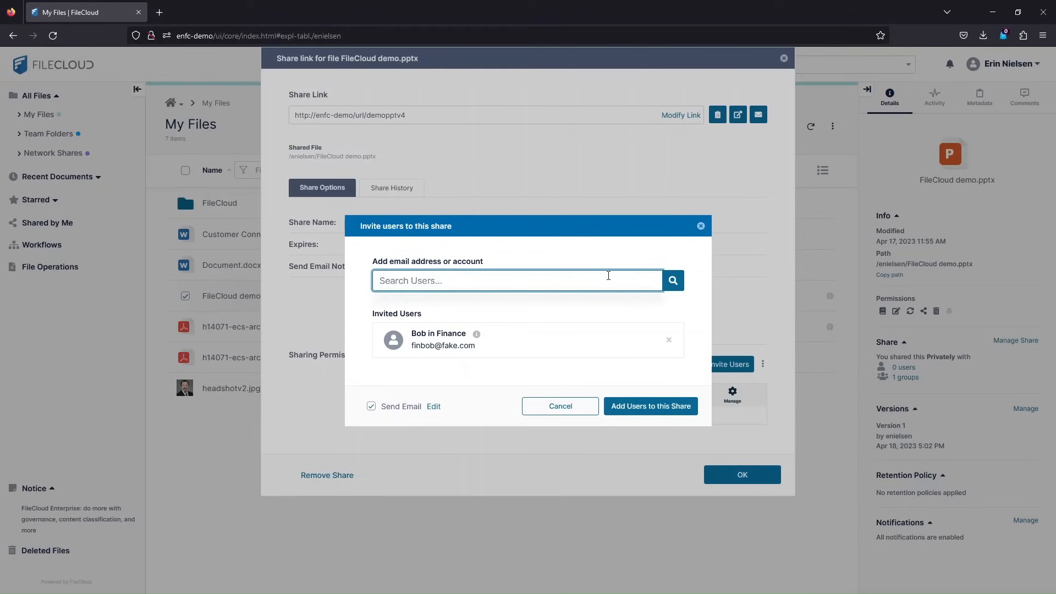
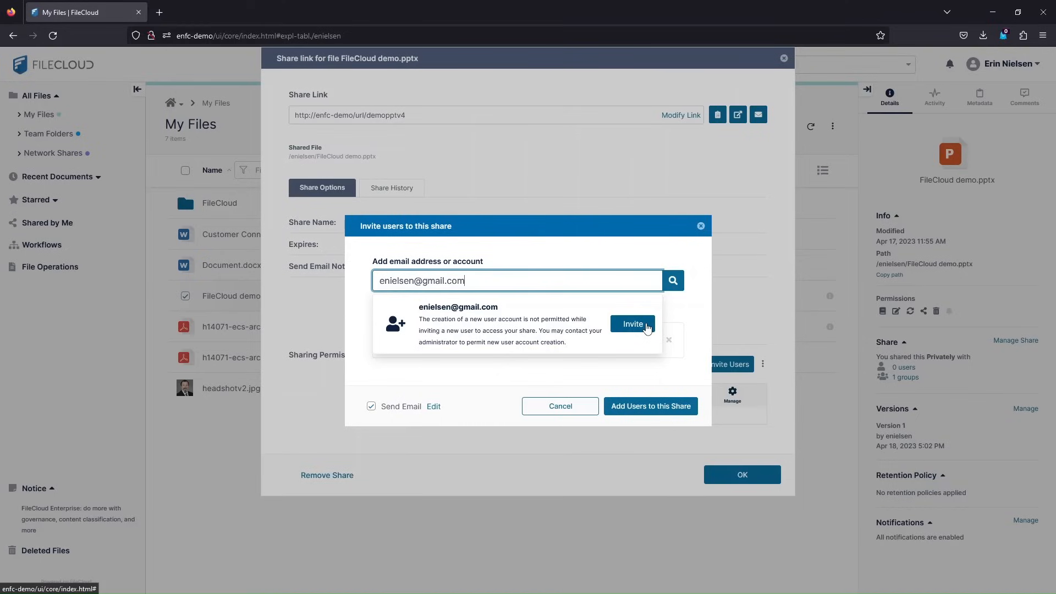
mouse_move(625, 329)
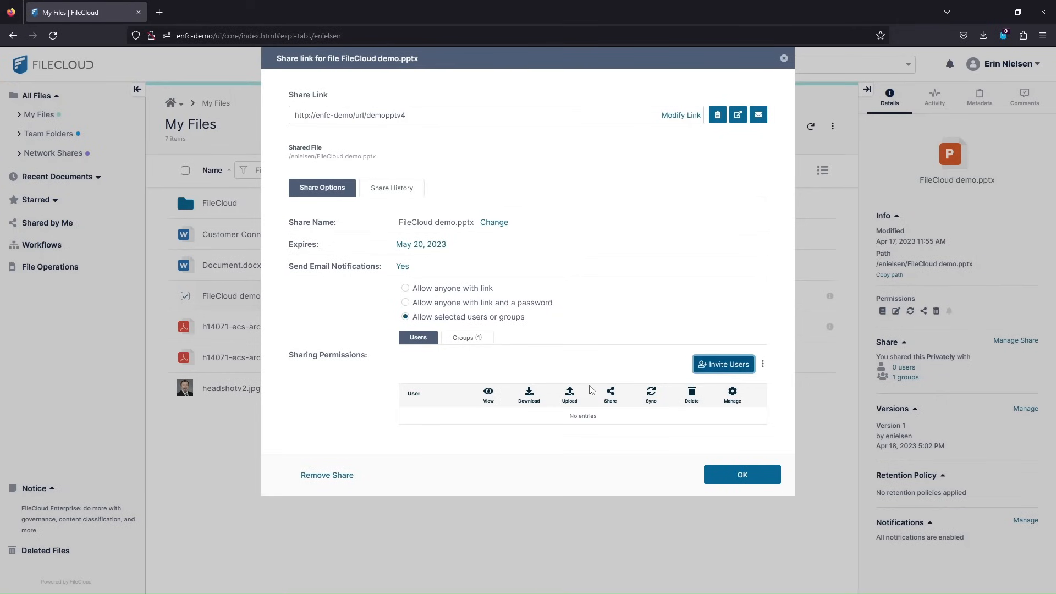
mouse_move(413, 202)
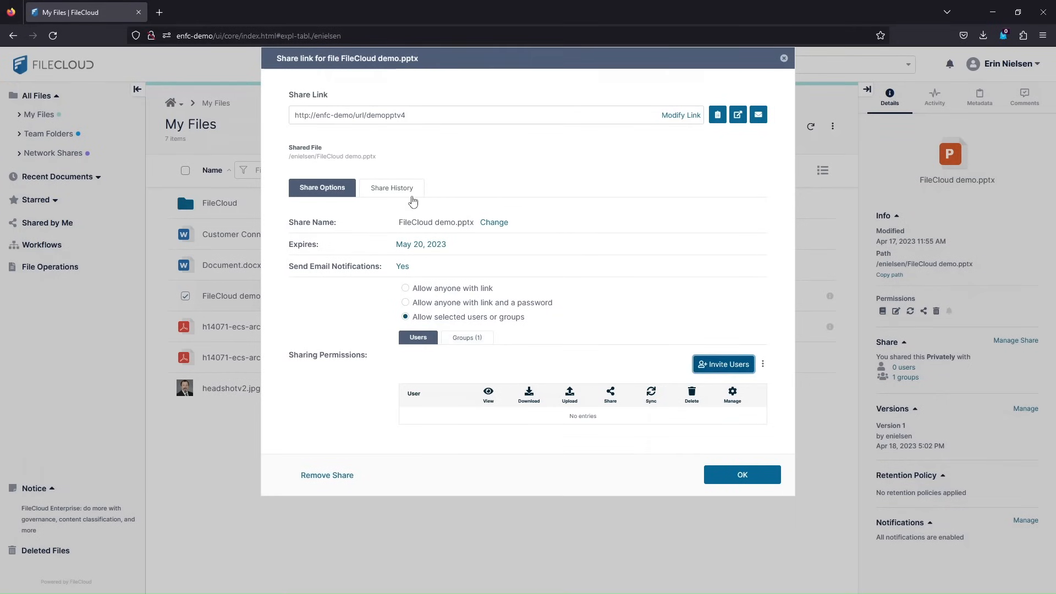
- Review the demo.pptx share history, cancel the Remove Share prompt, and close the dialog
click(391, 187)
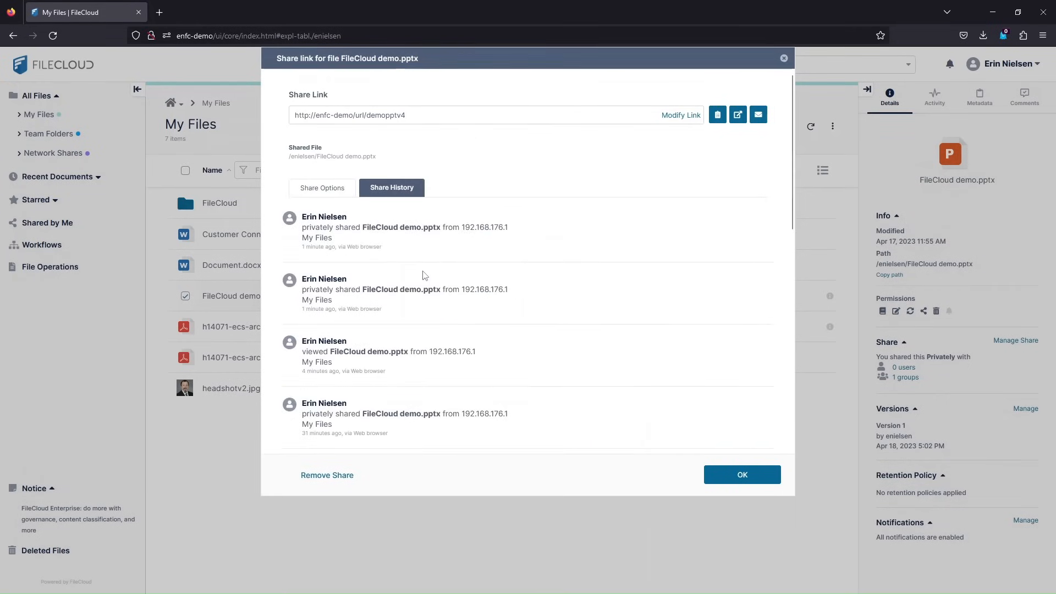
mouse_move(428, 403)
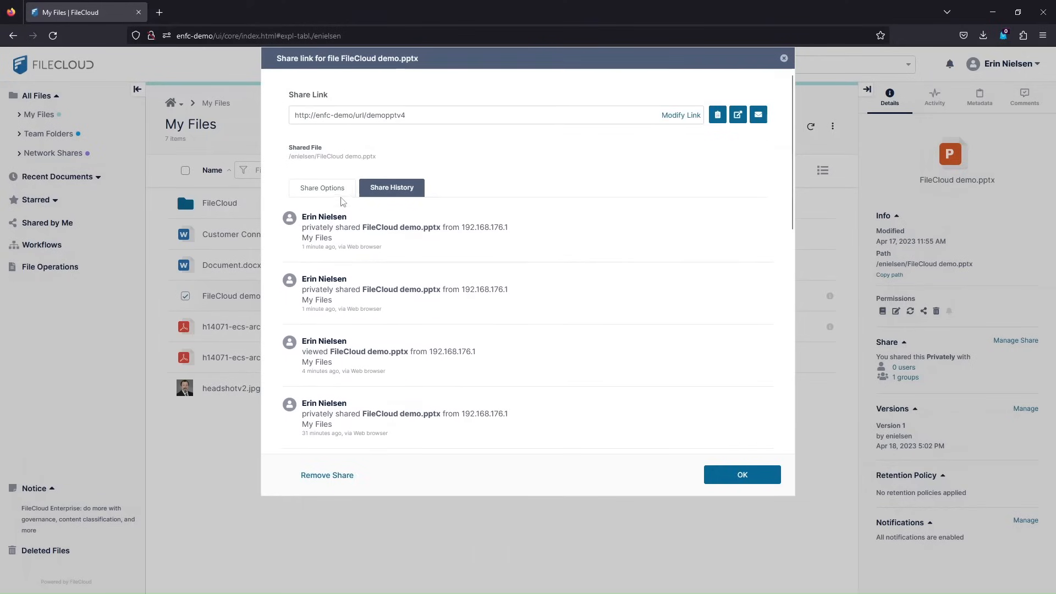
click(322, 187)
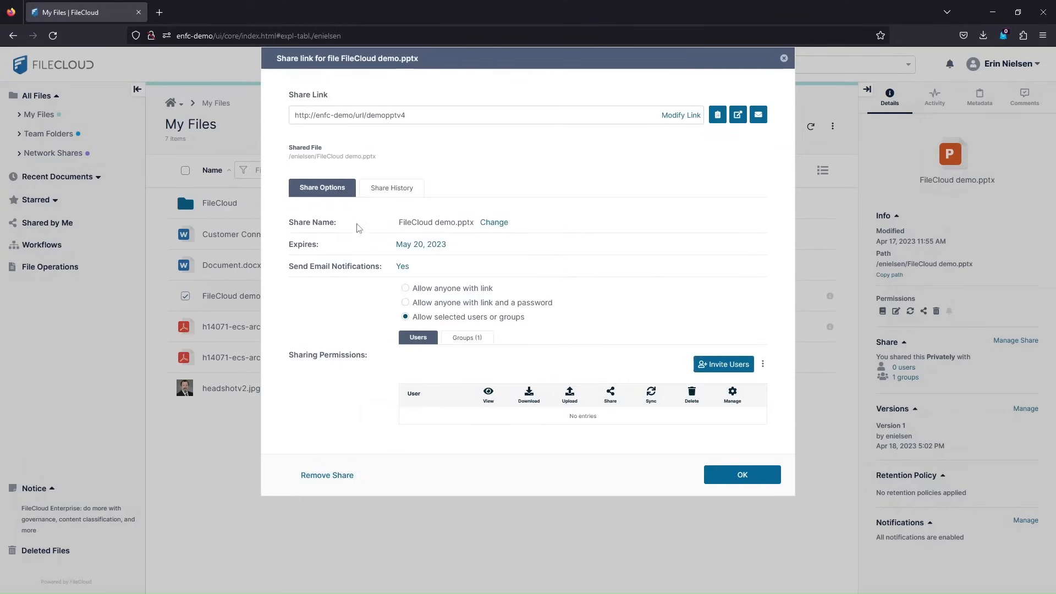
click(327, 474)
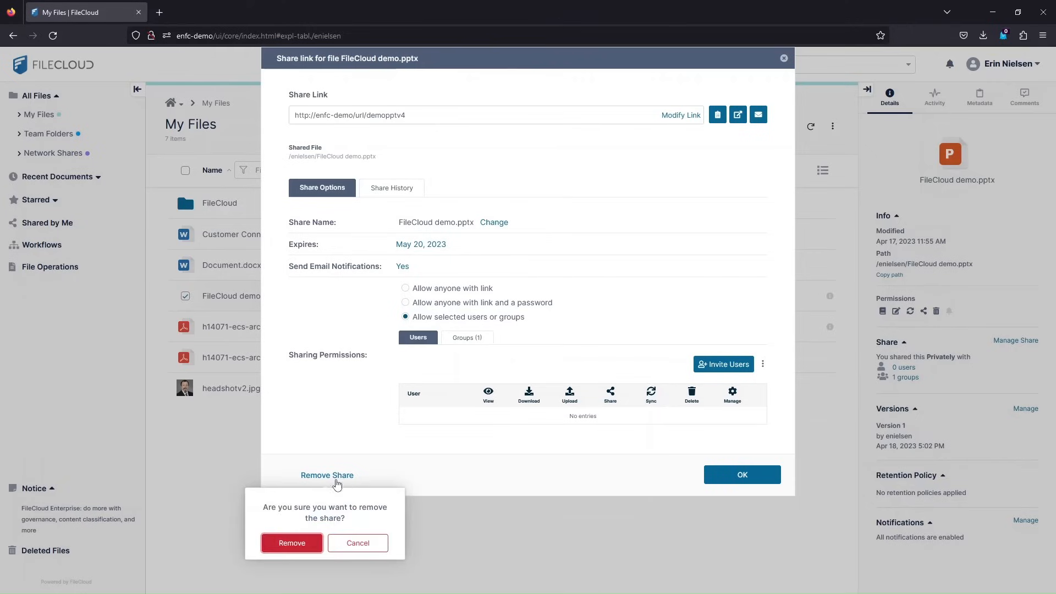
mouse_move(292, 543)
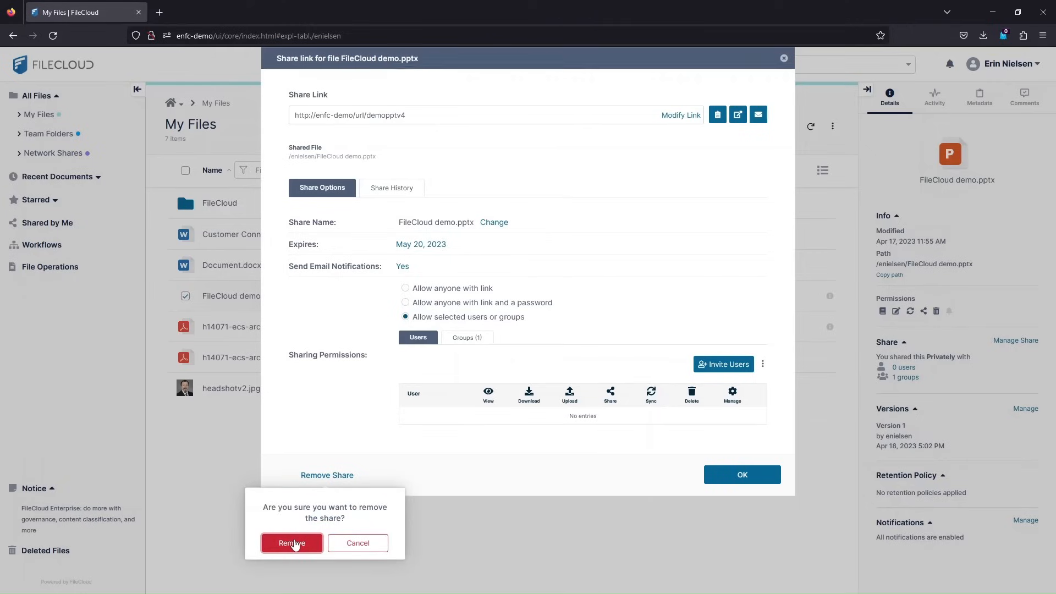
mouse_move(342, 429)
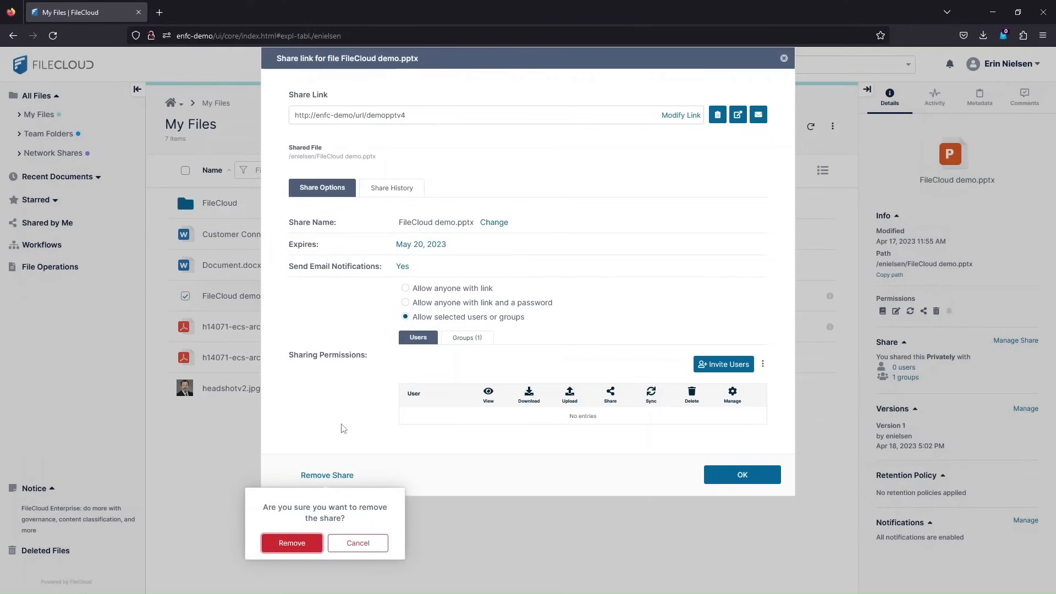
click(358, 542)
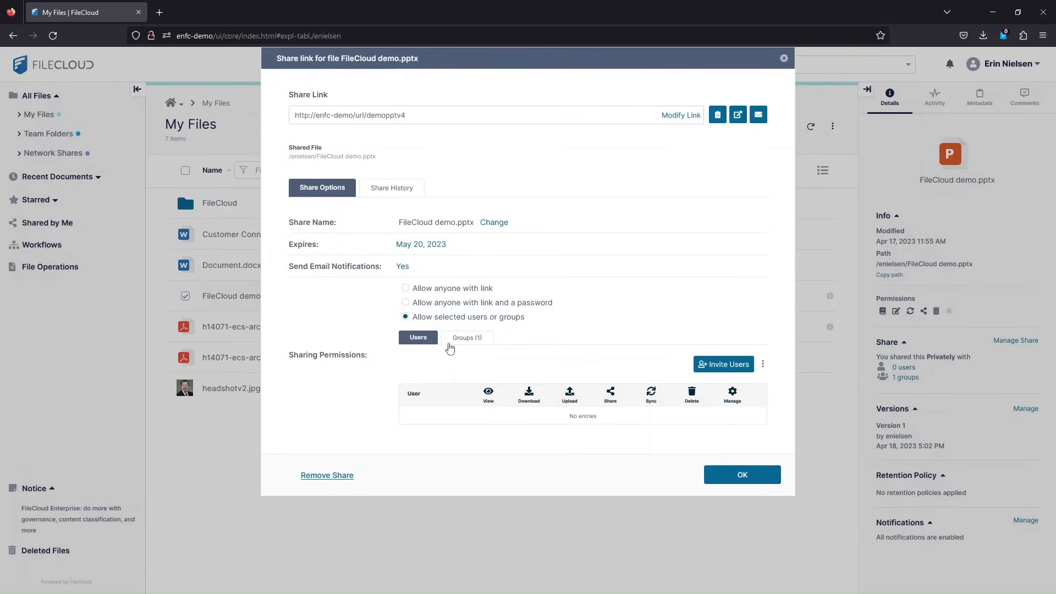
mouse_move(204, 485)
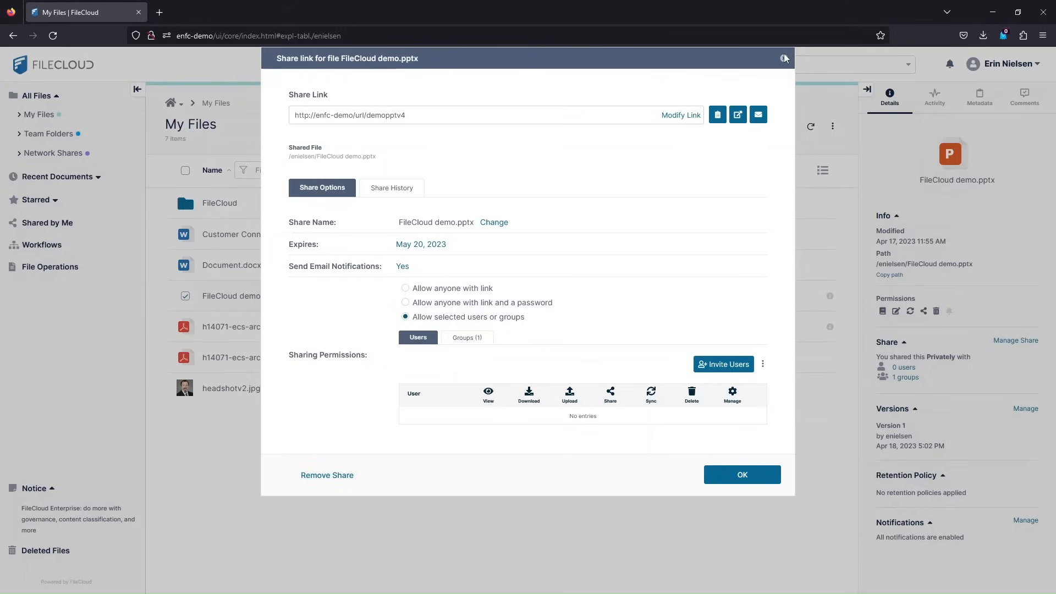
click(783, 58)
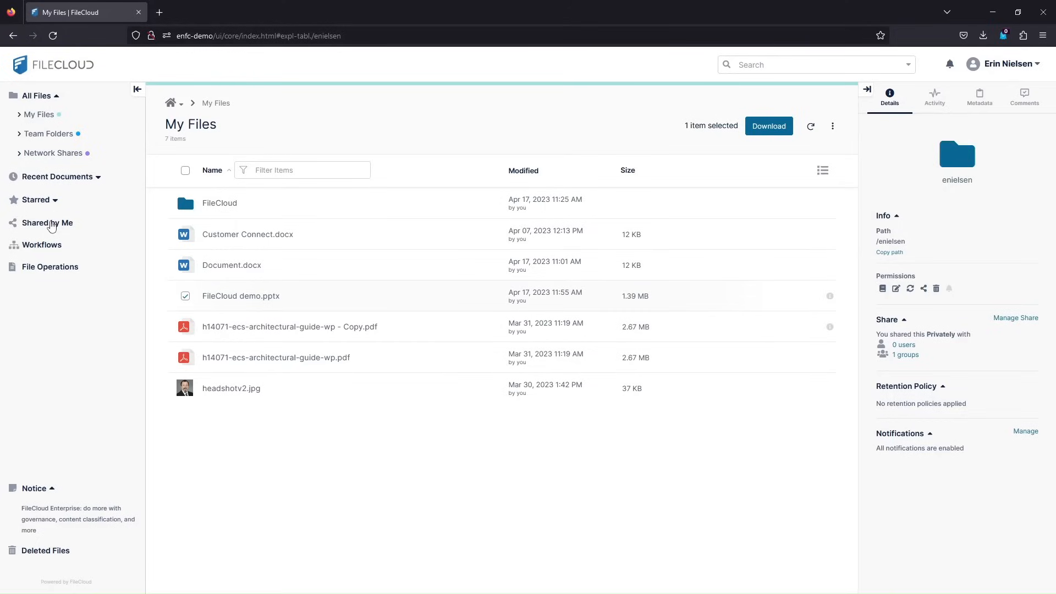
- Open Shared by Me to list the two FileCloud demo.pptx shares and the PDF share
click(48, 222)
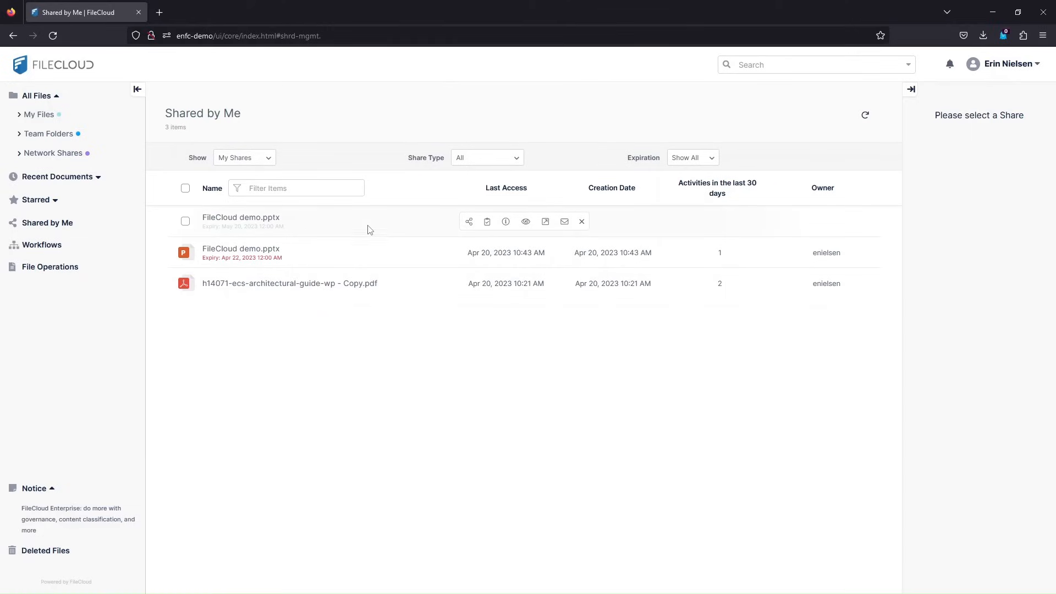
- Open the May 20 demopptv4 share and view its Sales group access and share history
click(468, 221)
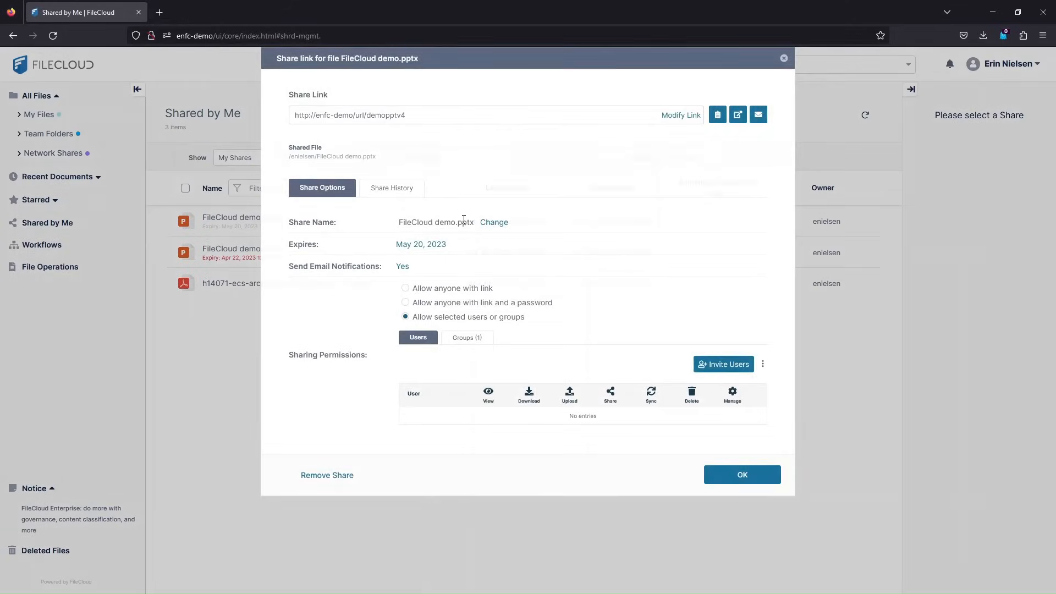
mouse_move(424, 132)
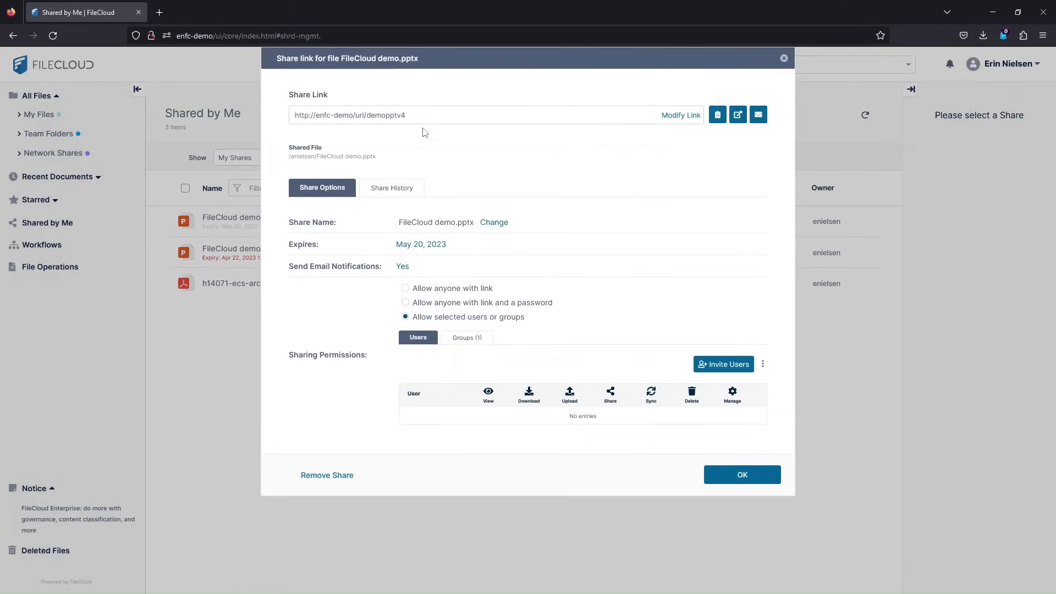
mouse_move(406, 149)
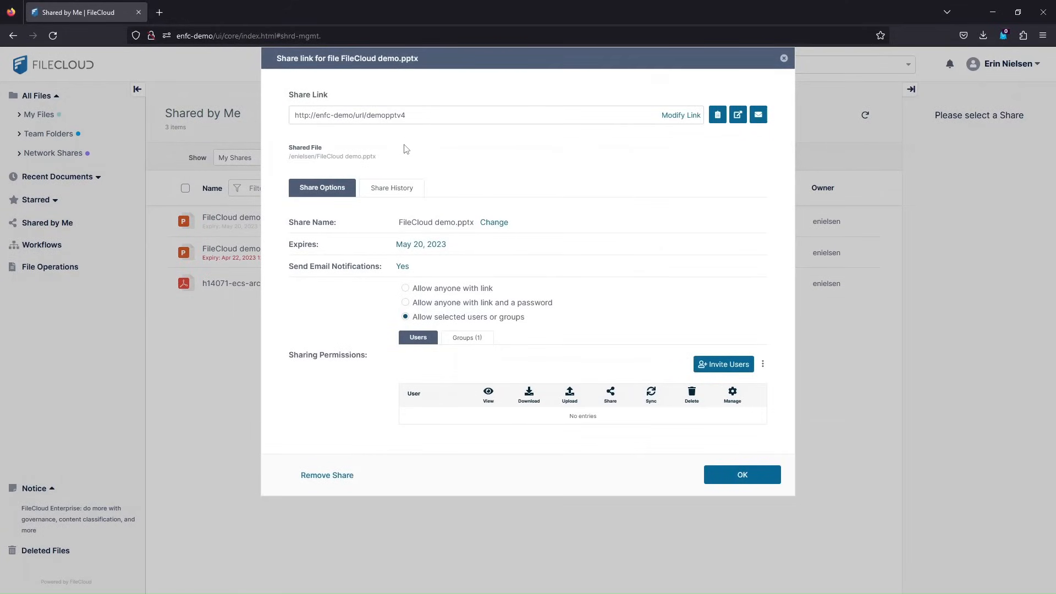
click(467, 337)
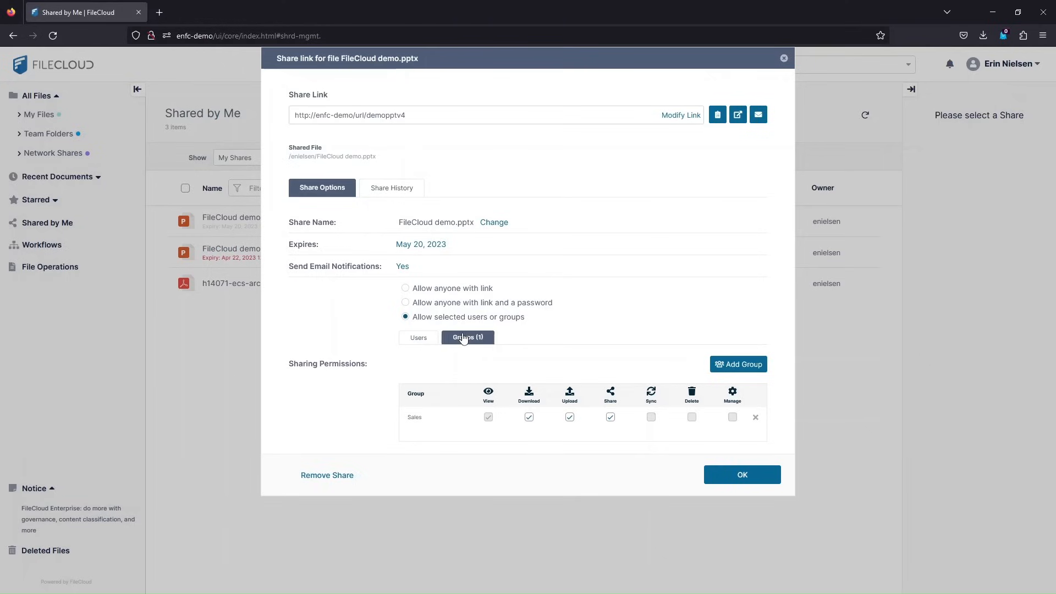
mouse_move(624, 434)
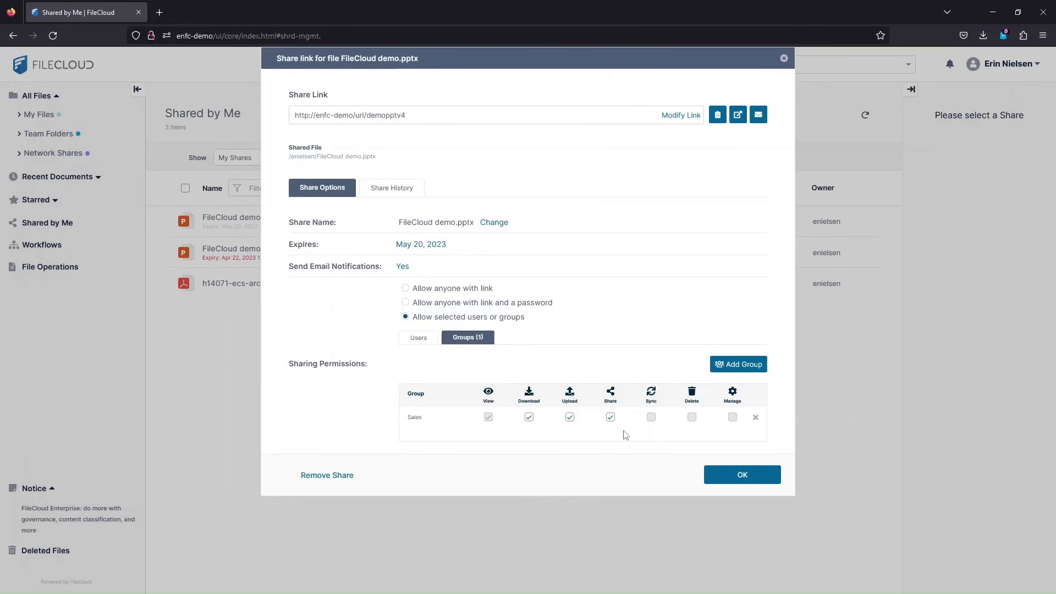
mouse_move(656, 354)
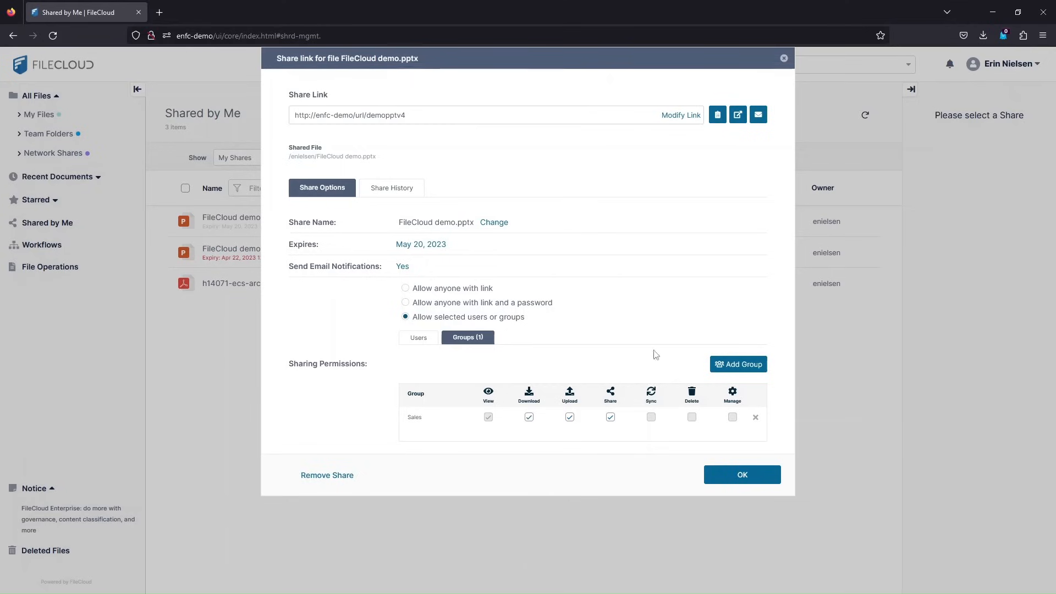
click(391, 187)
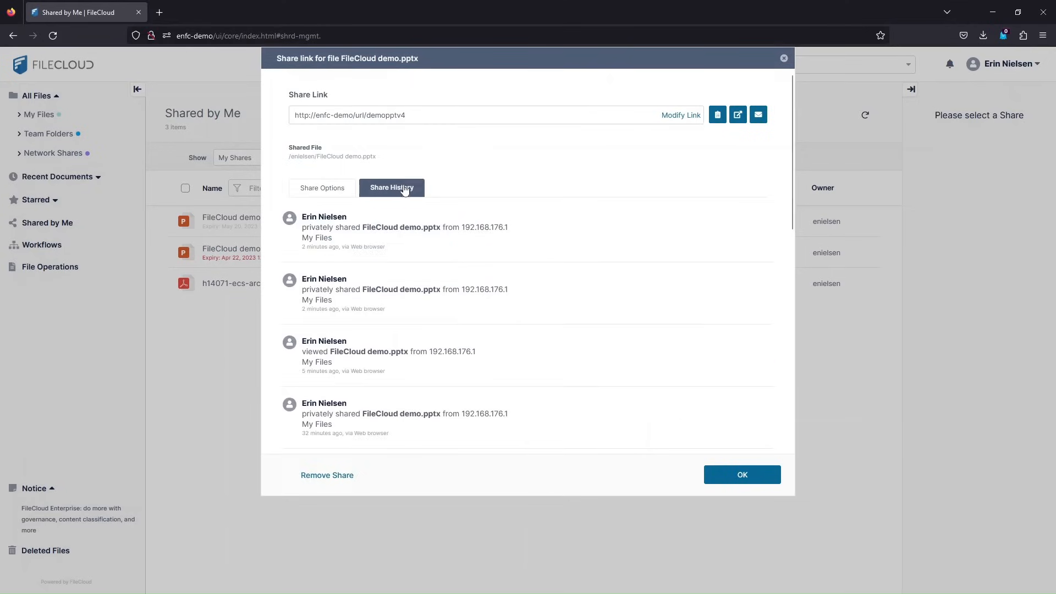